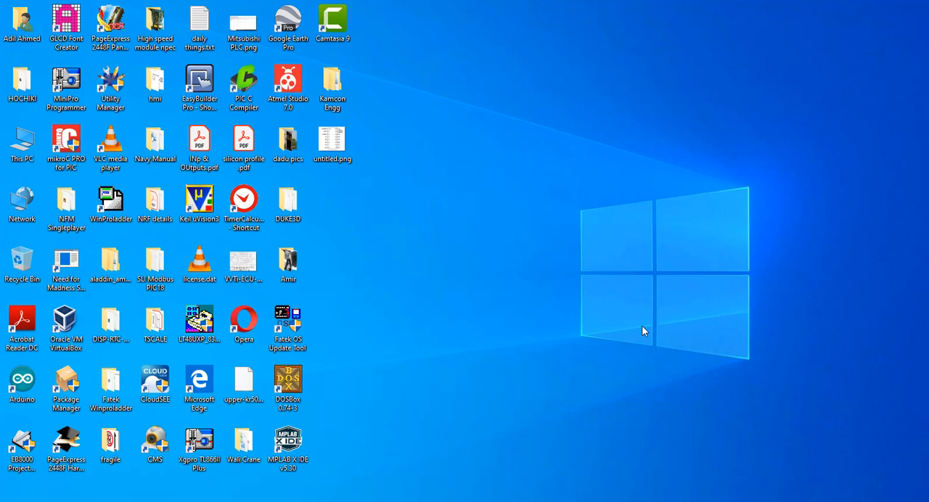
pyautogui.moveTo(577, 499)
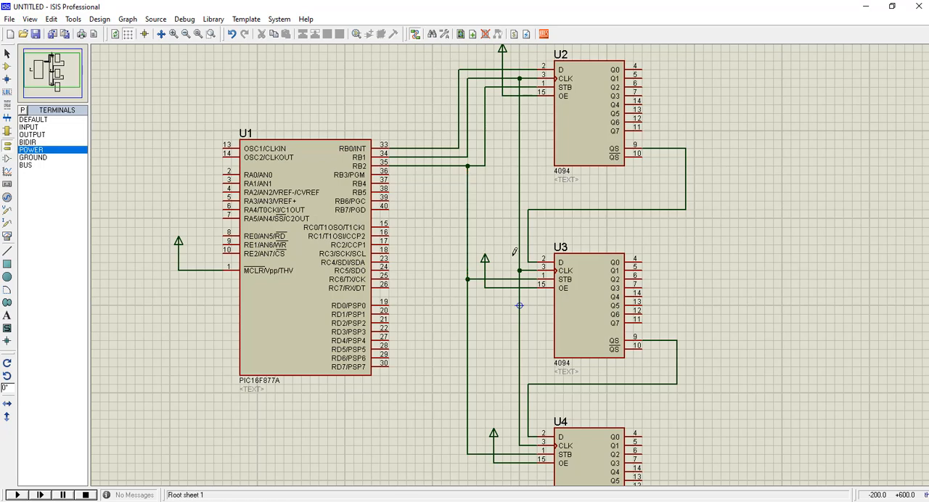
pyautogui.moveTo(514, 333)
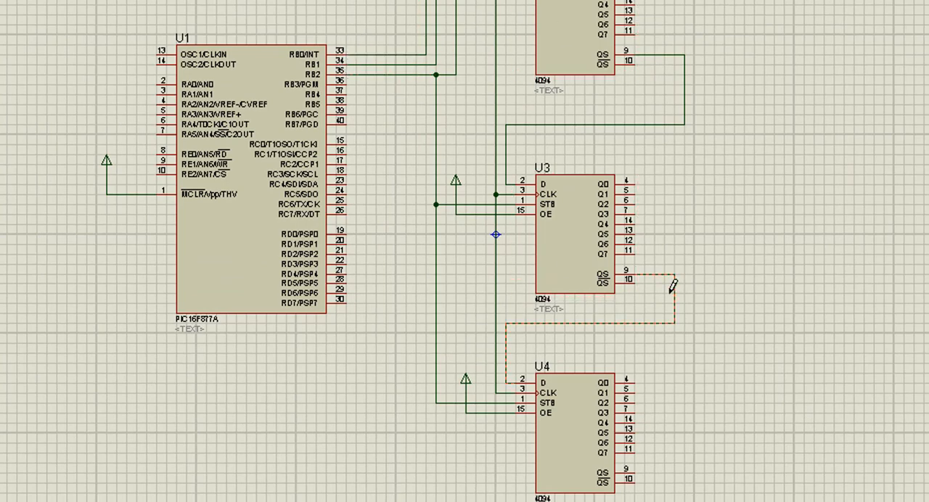
# Select the middle 4094 latch U3 while scrolling around the wired cascade schematic.
pyautogui.scroll(-3)
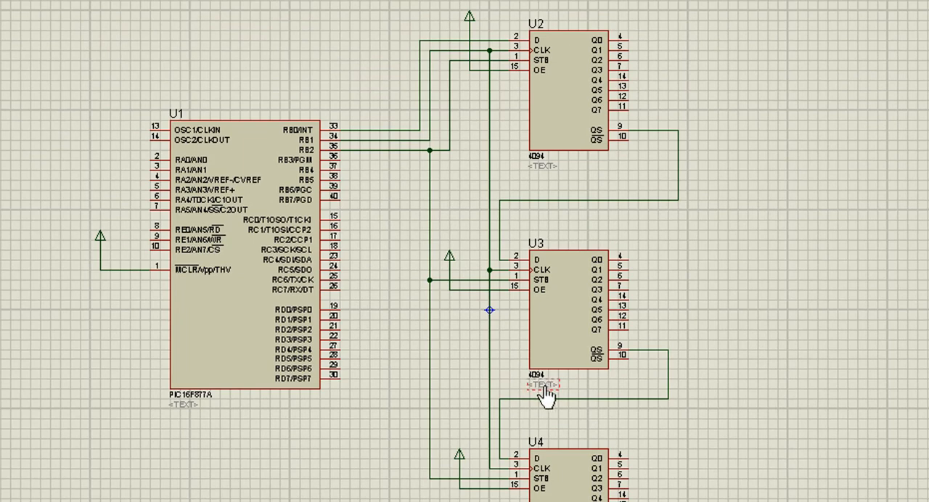
pyautogui.click(548, 392)
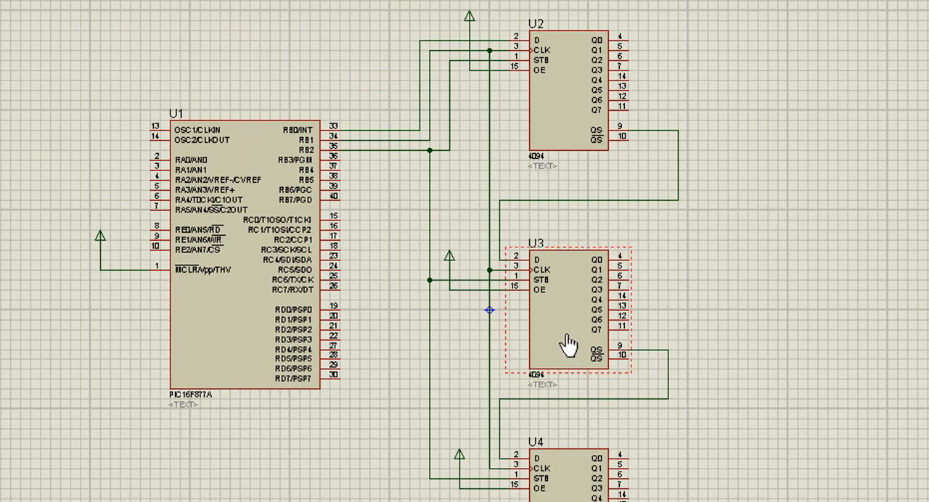
pyautogui.scroll(-3)
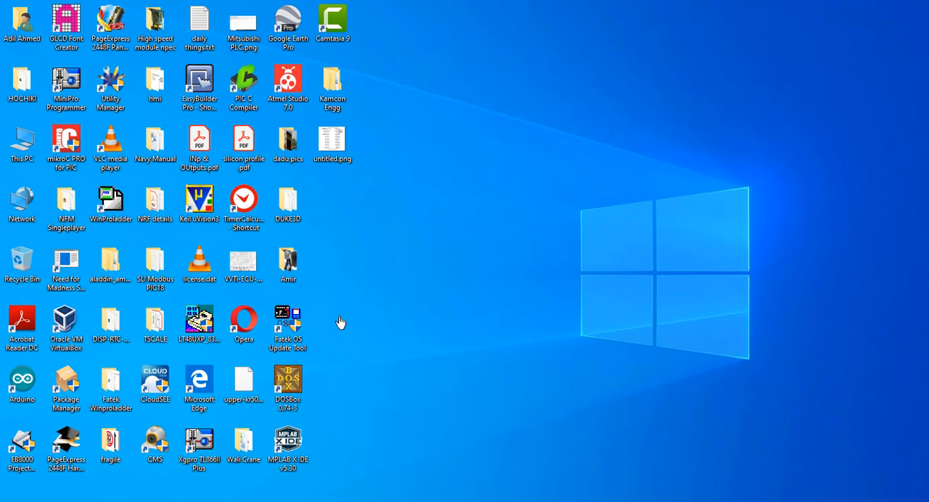
# Launch mikroC PRO for PIC and start the New Project wizard.
pyautogui.click(66, 146)
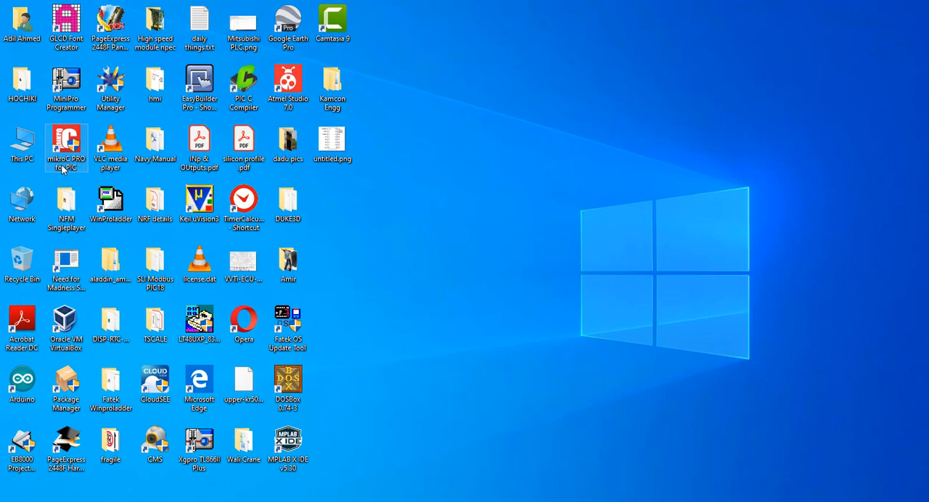
pyautogui.doubleClick(66, 145)
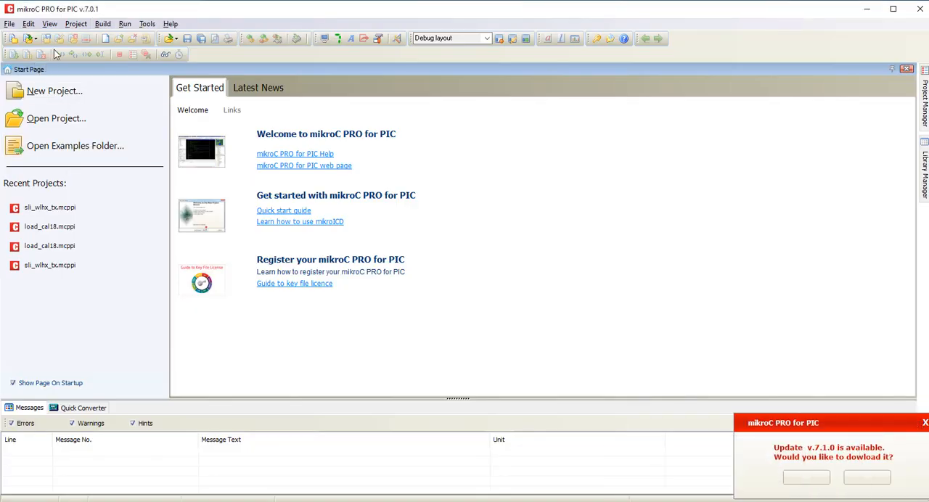
pyautogui.click(76, 23)
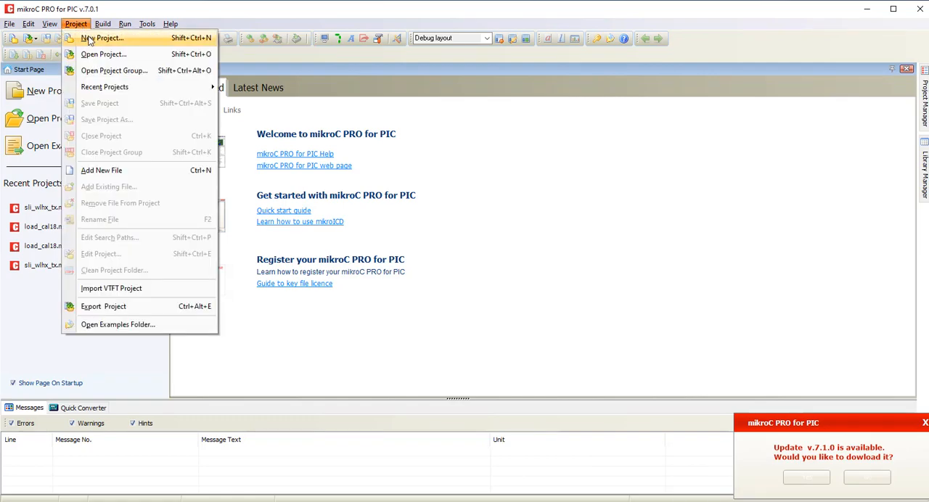
pyautogui.click(102, 37)
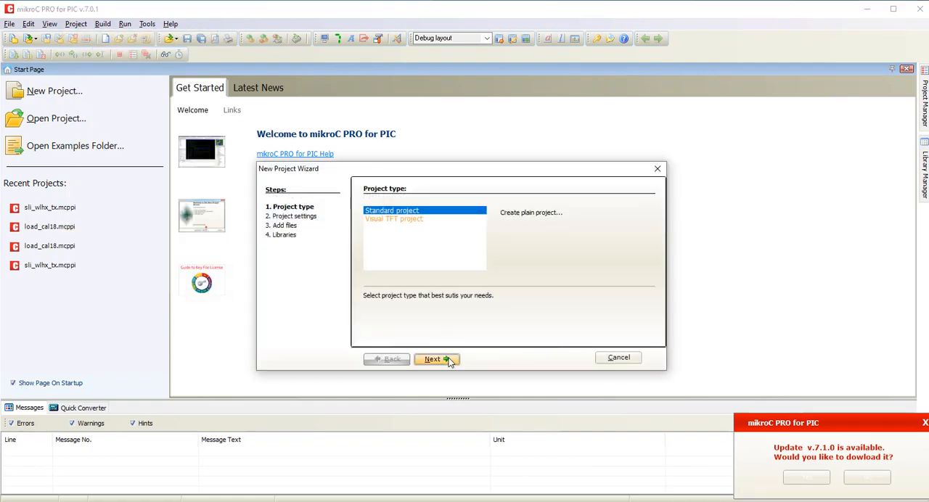
pyautogui.click(436, 359)
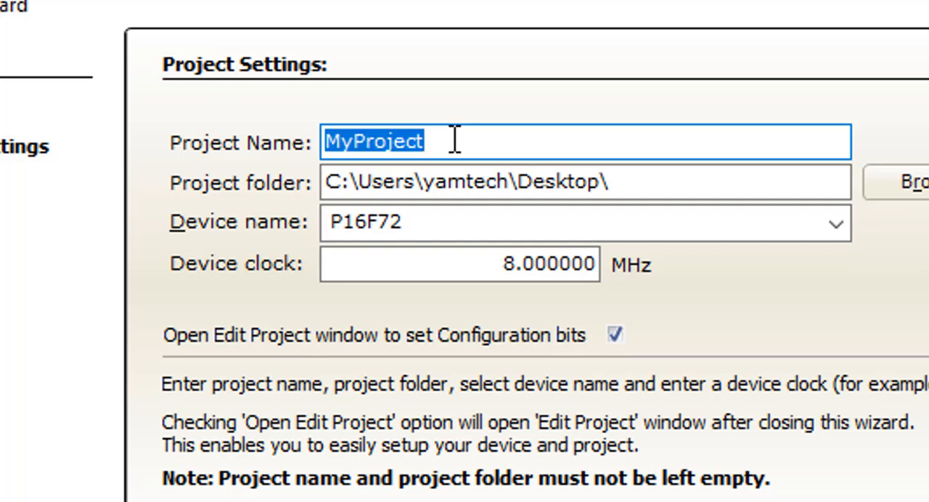
# Name the project pic16_counter and choose P16F877A as the target device.
pyautogui.write('pic16')
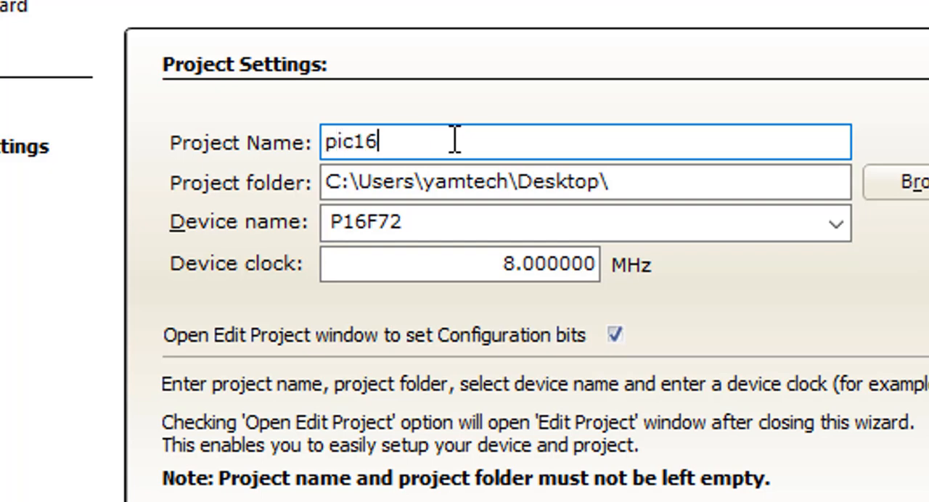
pyautogui.write('-count')
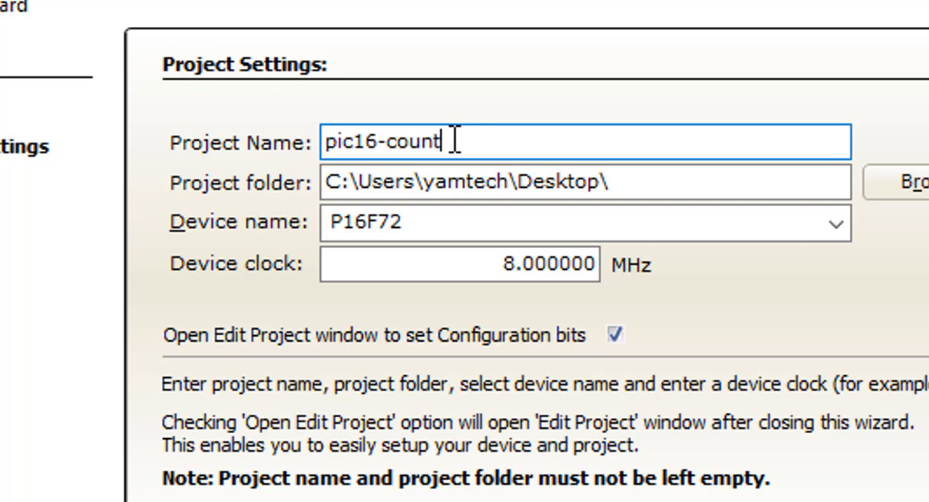
pyautogui.write('er')
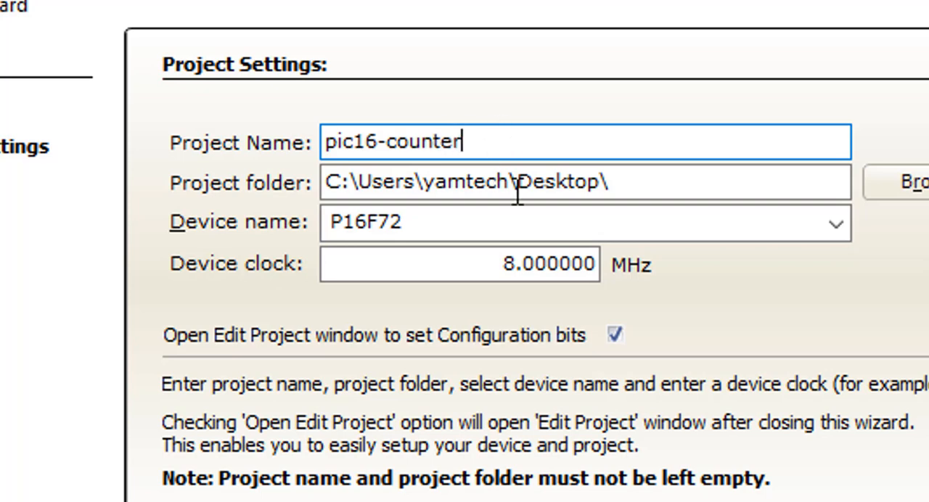
pyautogui.click(835, 222)
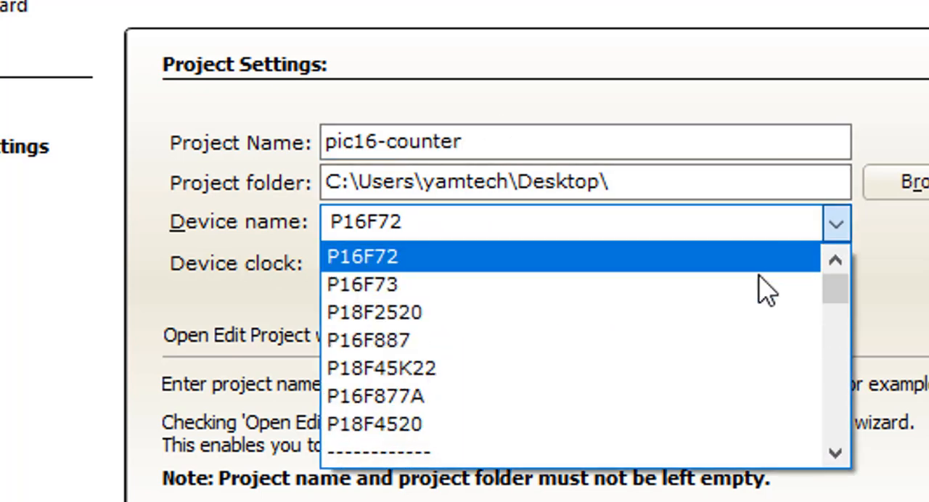
pyautogui.click(375, 397)
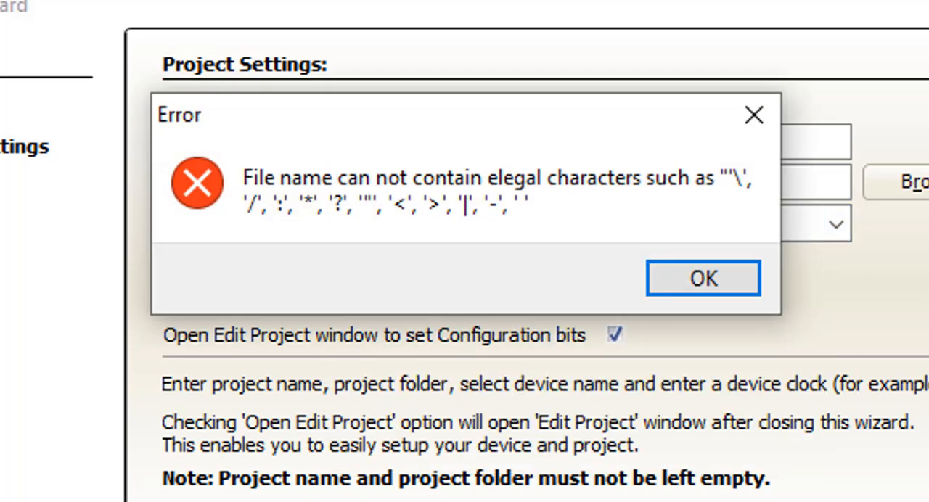
pyautogui.click(702, 278)
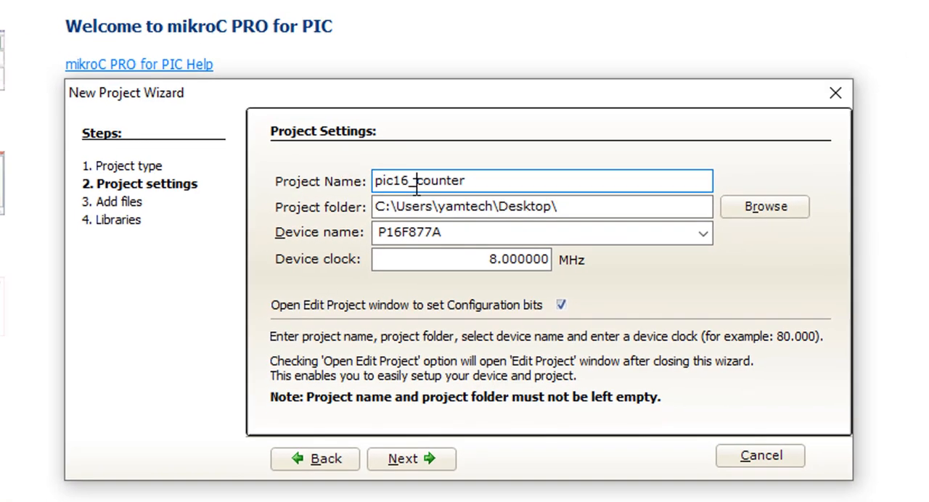
pyautogui.moveTo(620, 464)
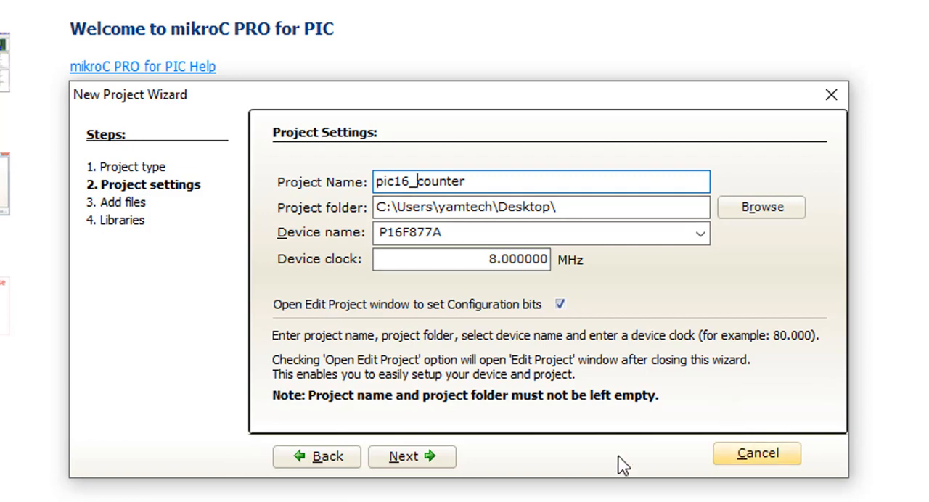
# Finish the wizard without adding files, including all libraries.
pyautogui.click(411, 456)
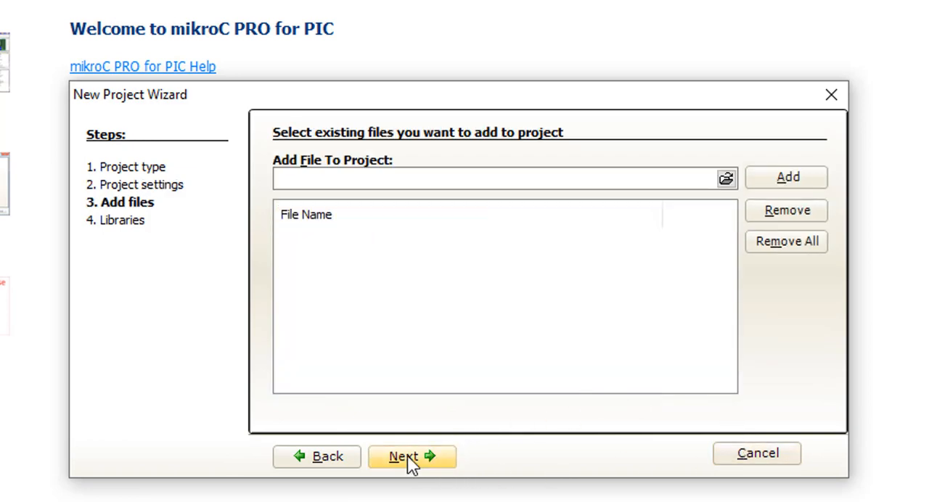
pyautogui.click(411, 456)
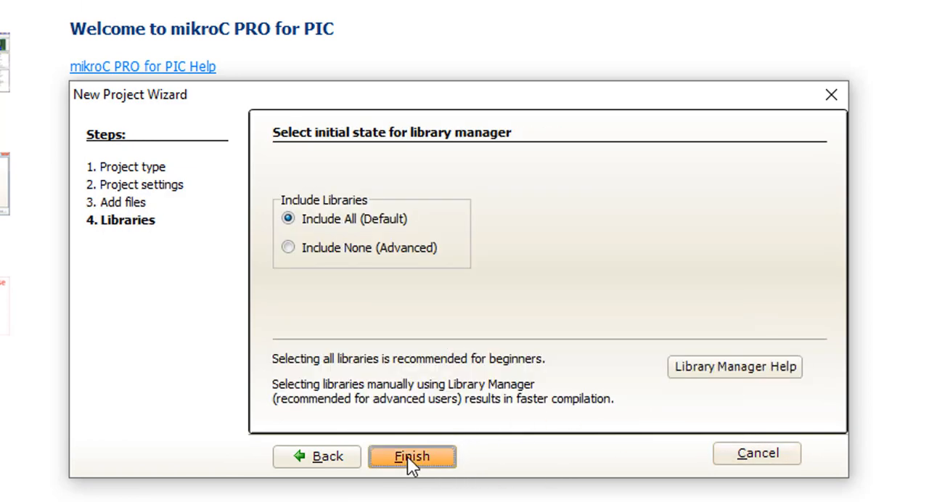
pyautogui.click(411, 456)
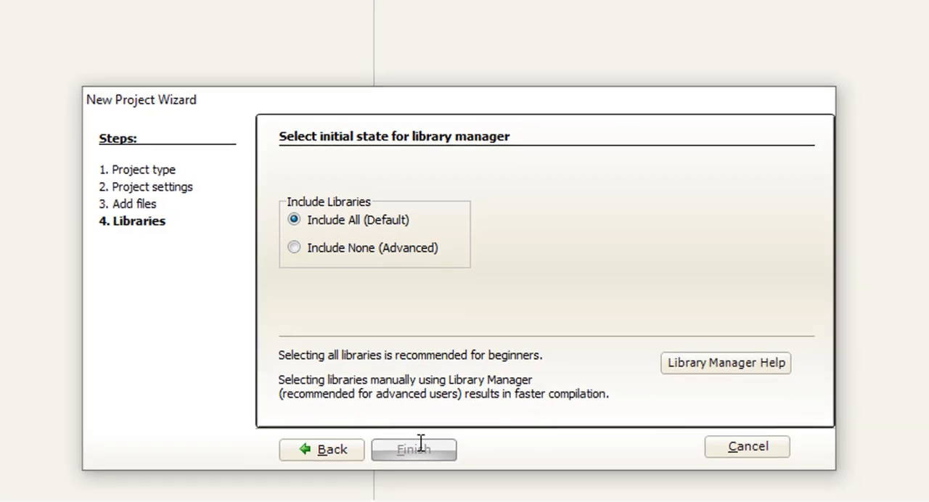
# Review the HS oscillator, watchdog-off, brown-out-on configuration bits giving CONFIG 0x2F4A.
pyautogui.click(413, 450)
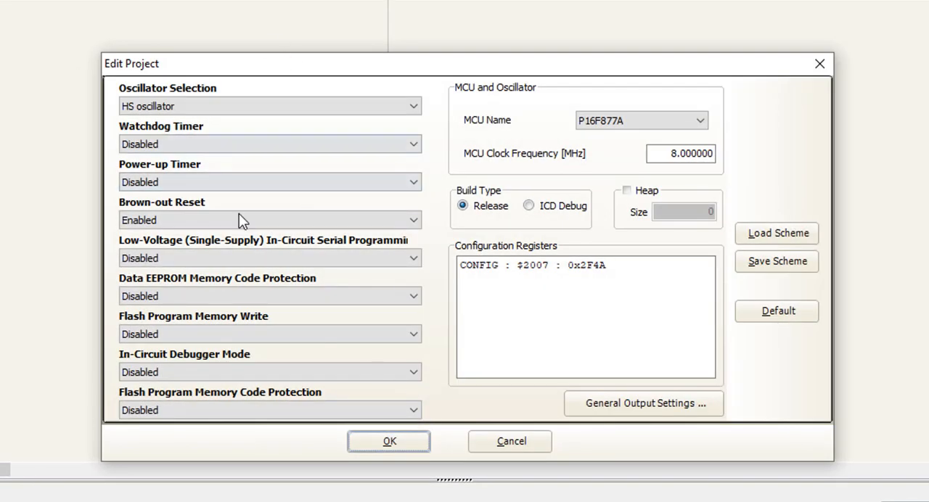
pyautogui.click(269, 258)
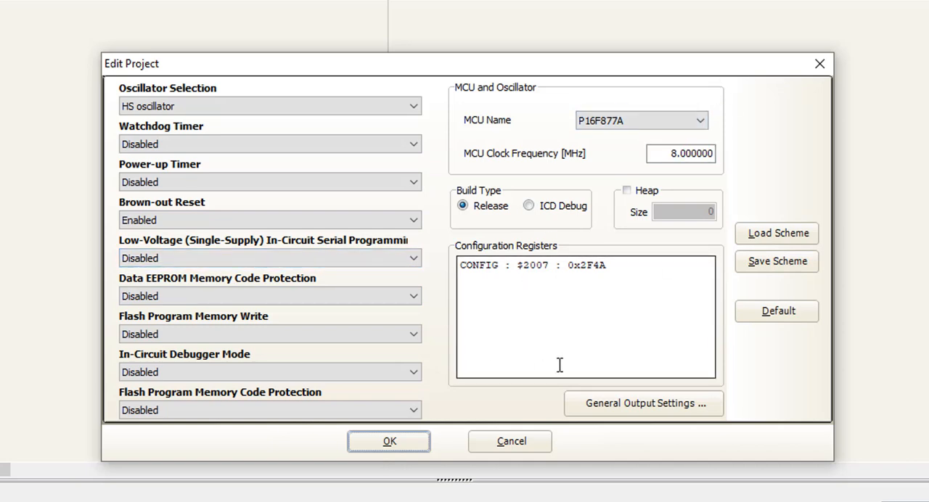
pyautogui.click(388, 441)
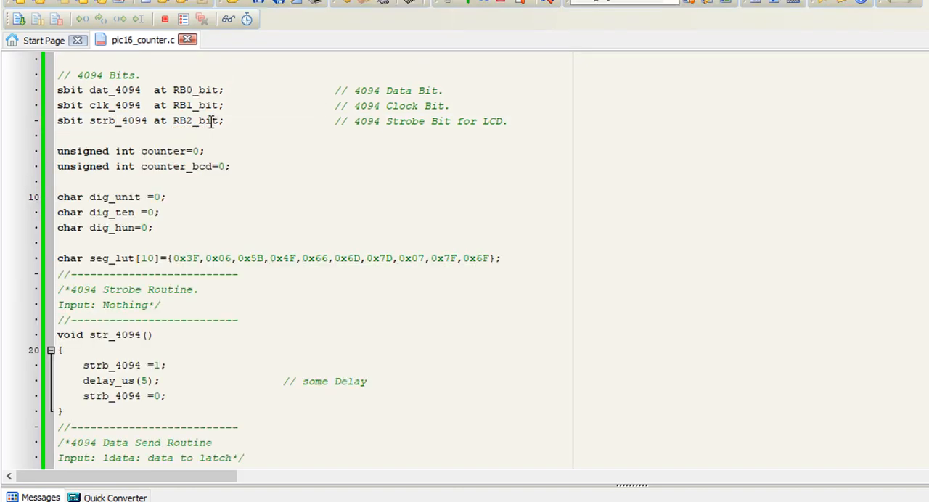
pyautogui.moveTo(186, 150)
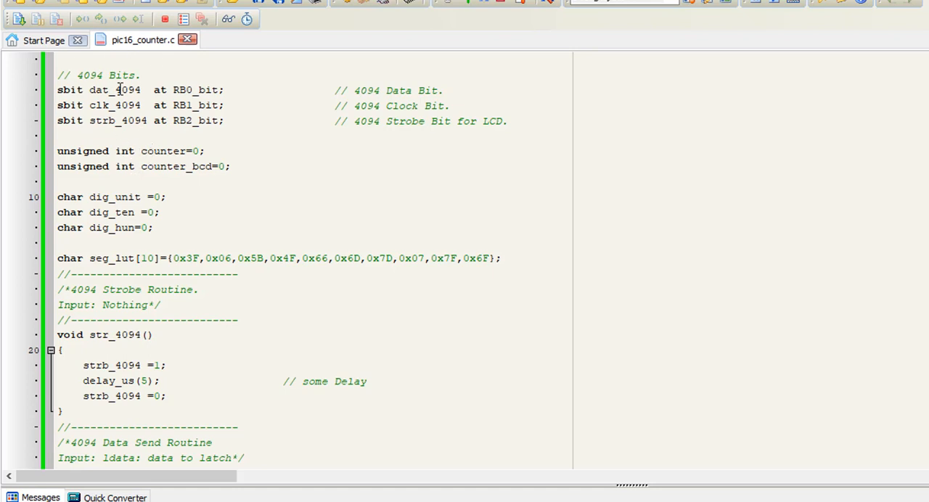
pyautogui.moveTo(121, 121)
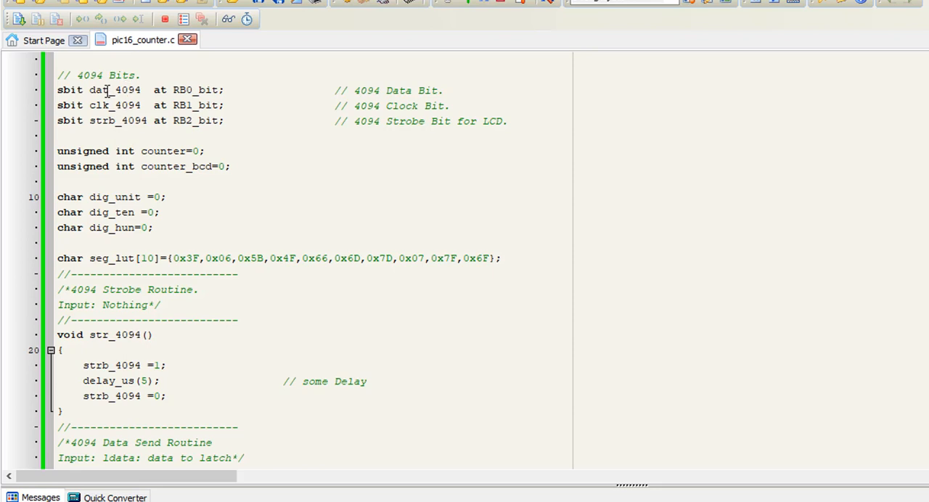
pyautogui.moveTo(108, 120)
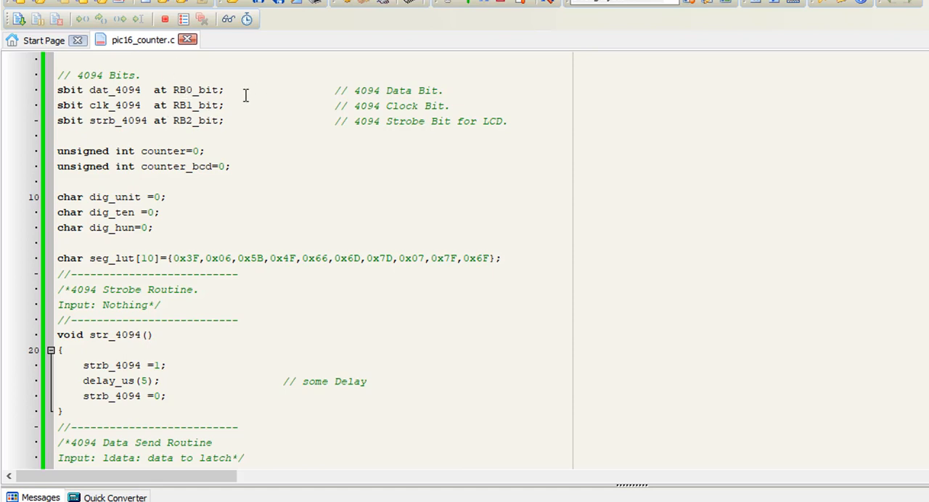
pyautogui.moveTo(181, 137)
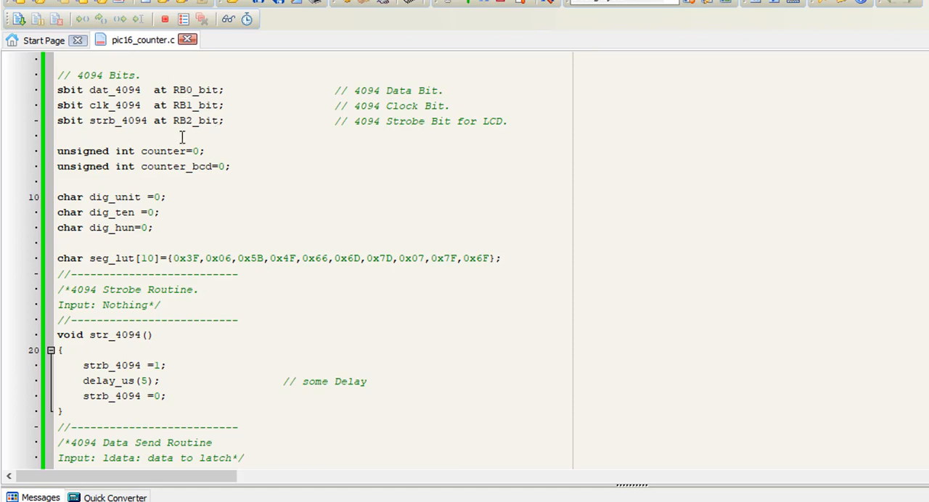
pyautogui.moveTo(192, 149)
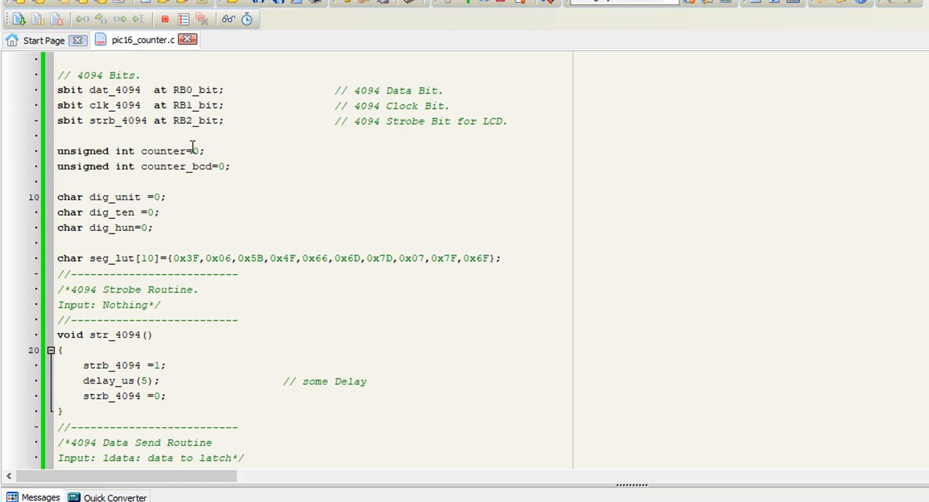
pyautogui.moveTo(215, 151)
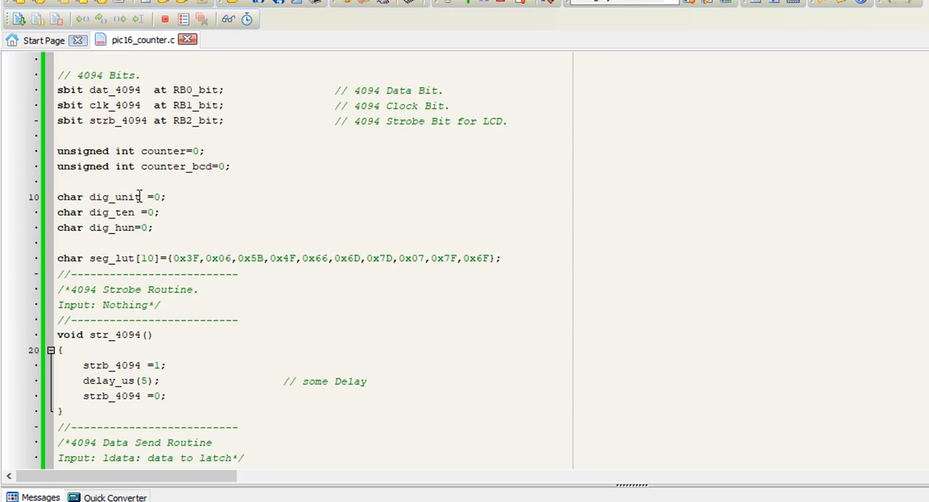
pyautogui.moveTo(102, 212)
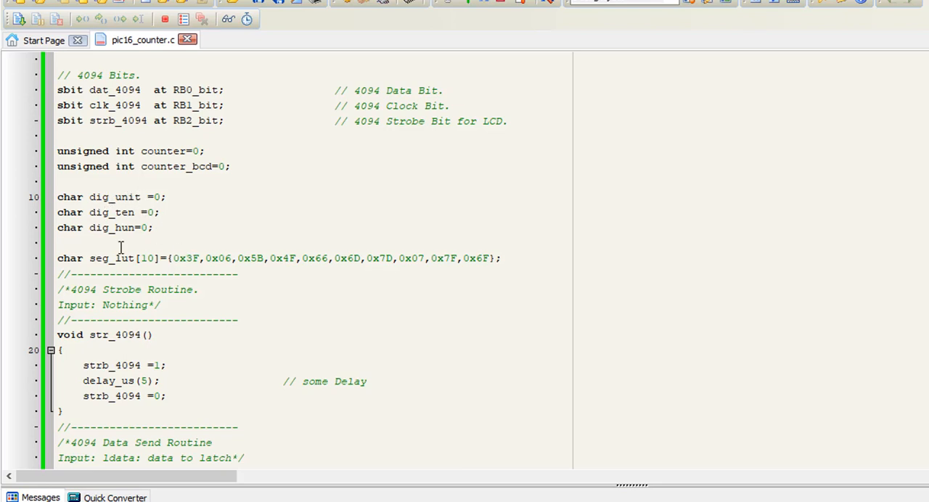
pyautogui.moveTo(152, 264)
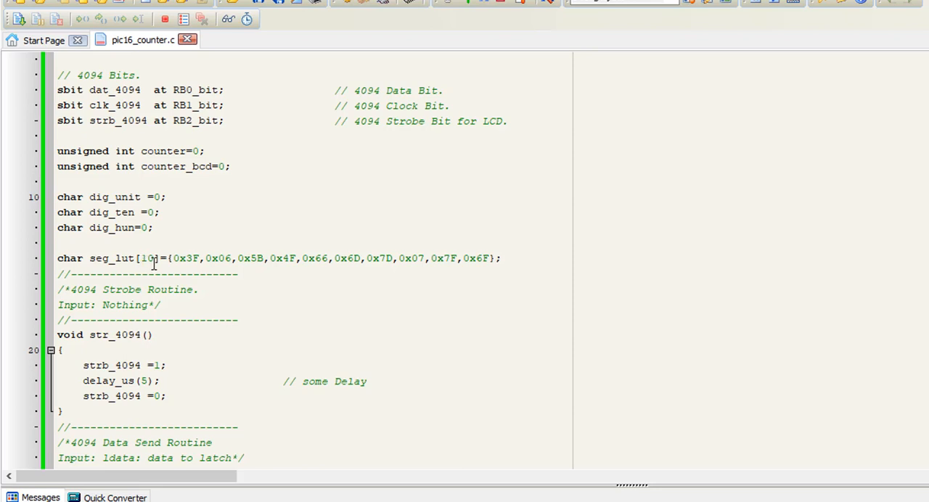
pyautogui.moveTo(186, 258)
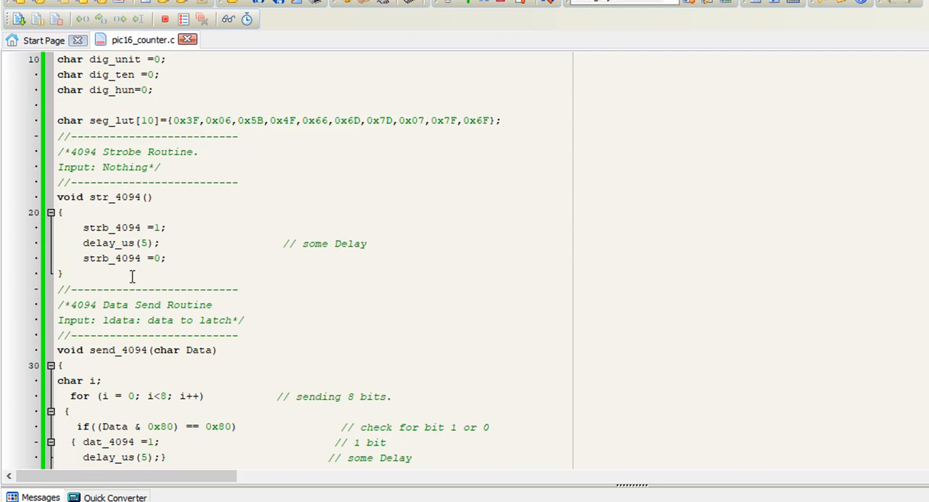
pyautogui.scroll(-3)
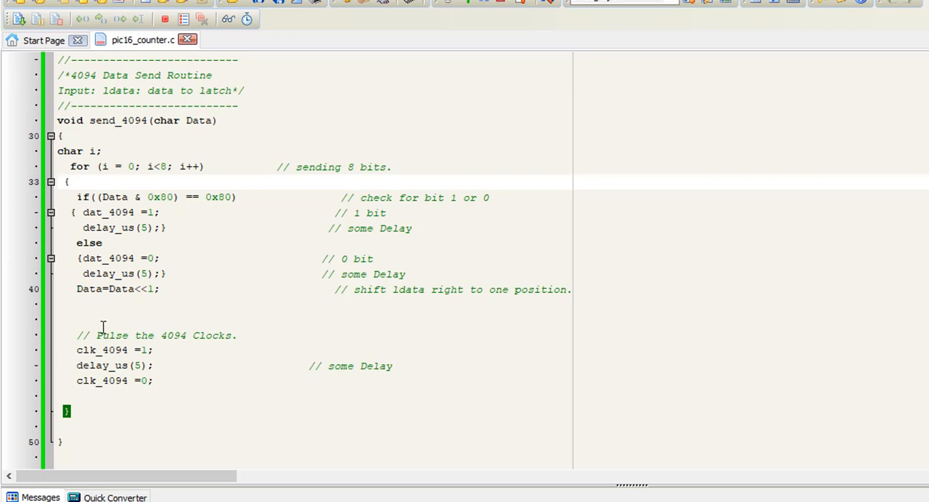
pyautogui.moveTo(206, 192)
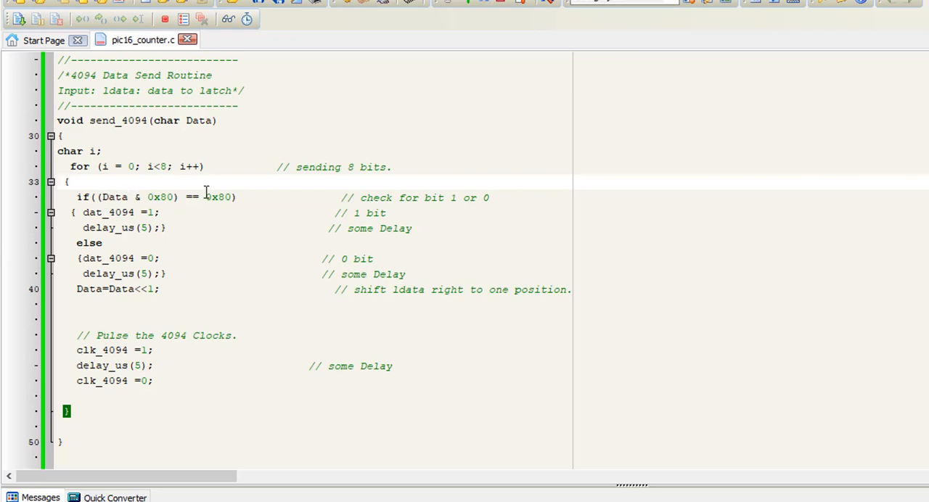
pyautogui.click(243, 197)
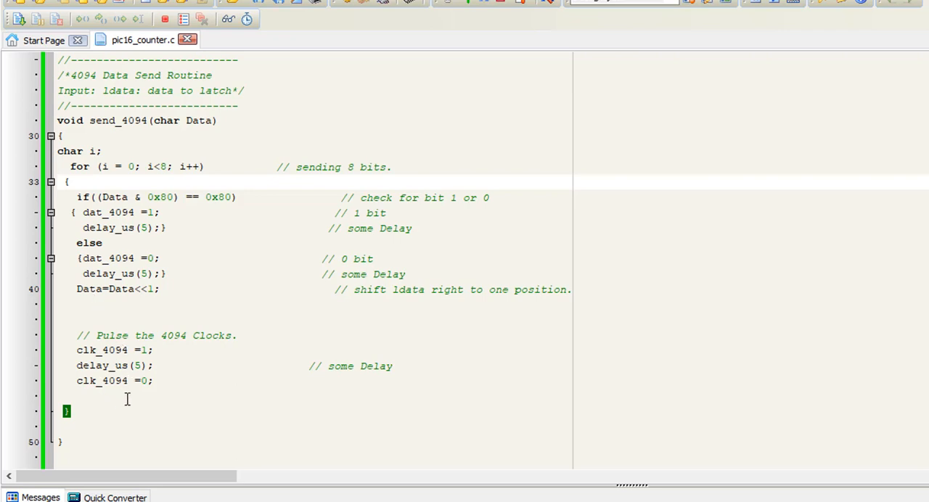
pyautogui.moveTo(177, 299)
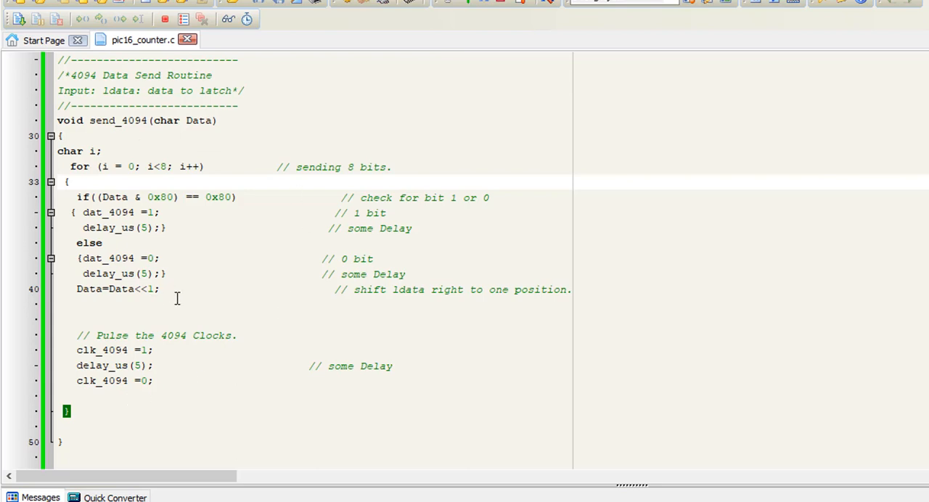
pyautogui.moveTo(212, 180)
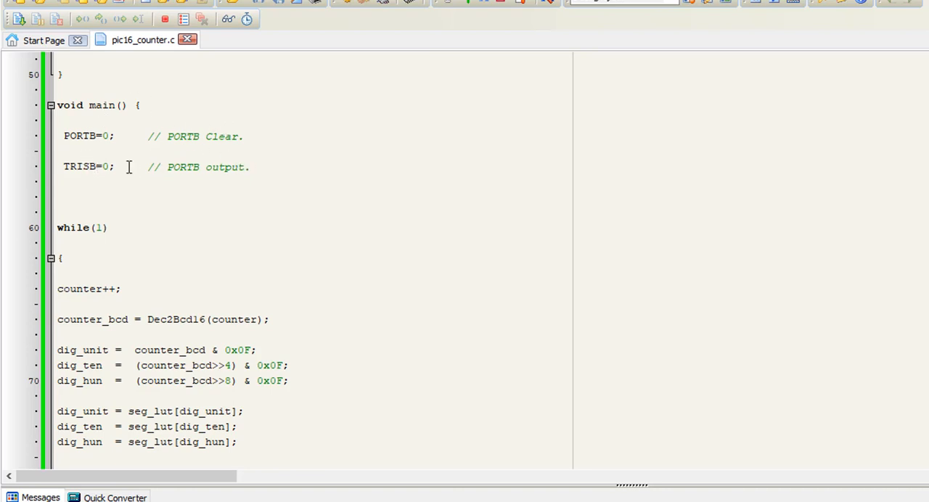
pyautogui.scroll(-3)
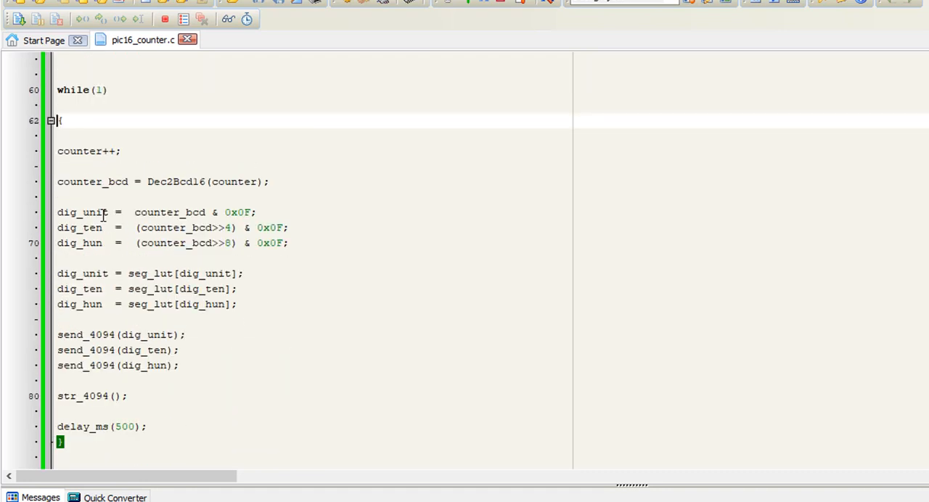
pyautogui.moveTo(118, 121)
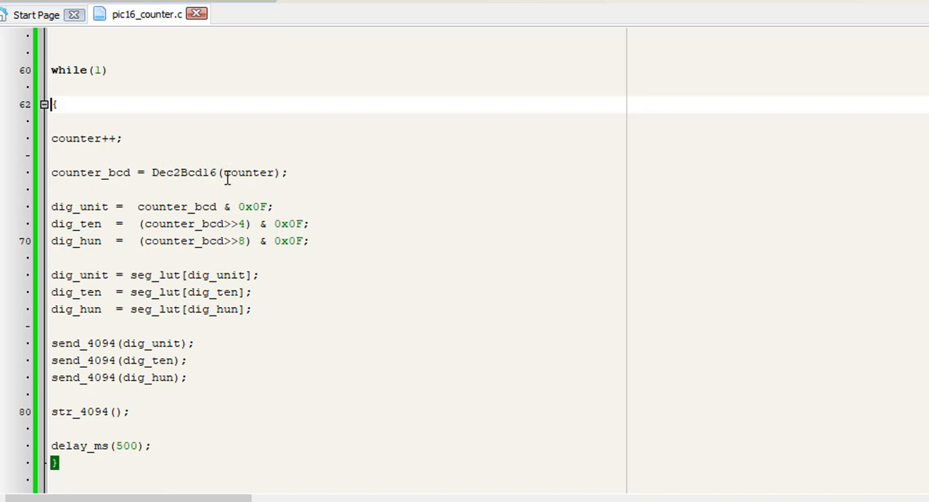
pyautogui.moveTo(237, 154)
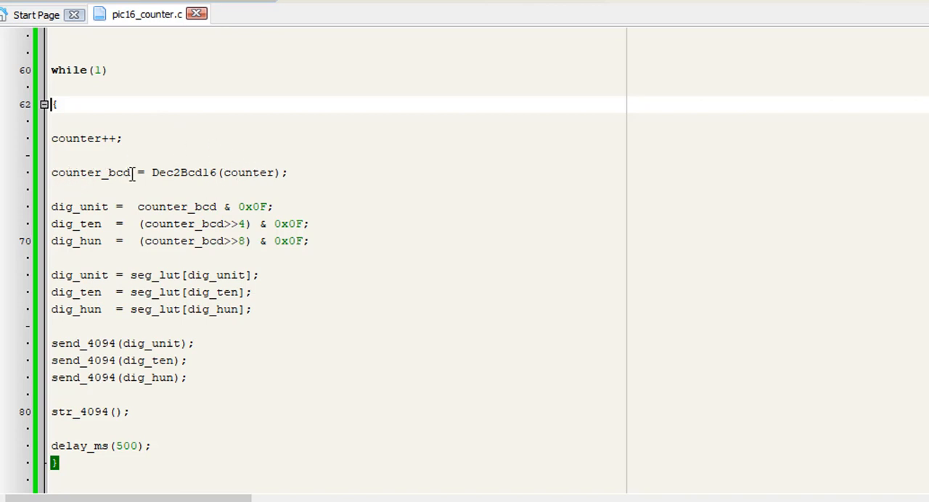
pyautogui.moveTo(191, 219)
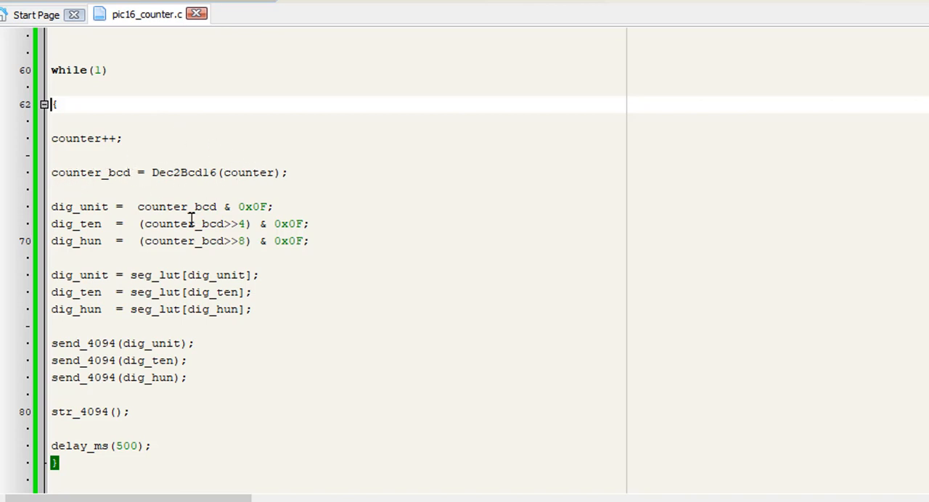
pyautogui.moveTo(130, 207)
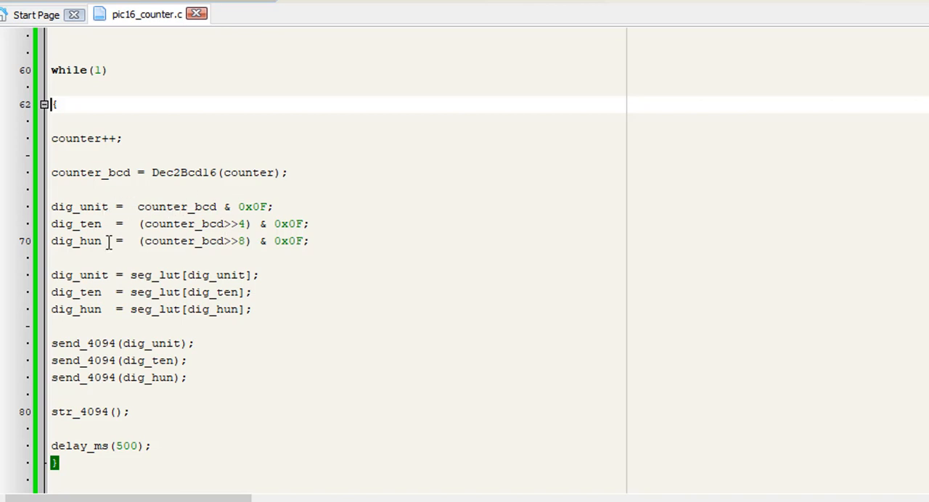
pyautogui.moveTo(285, 236)
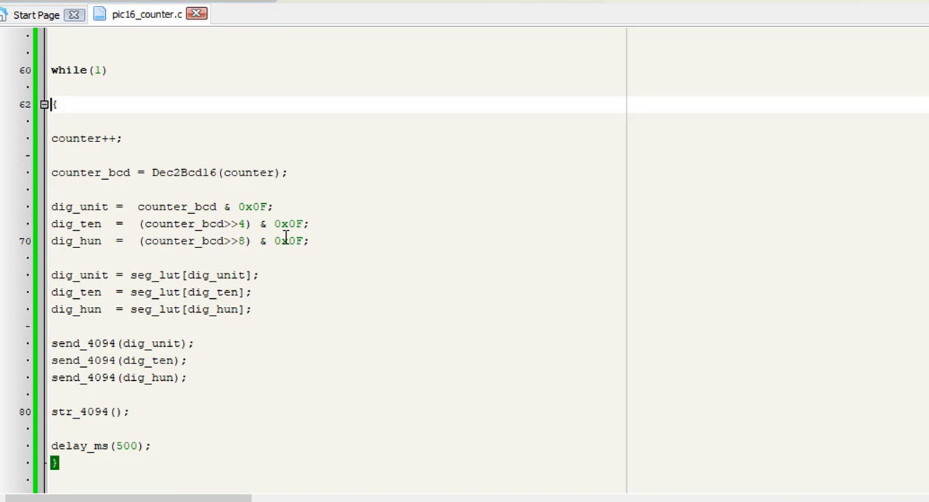
pyautogui.moveTo(198, 245)
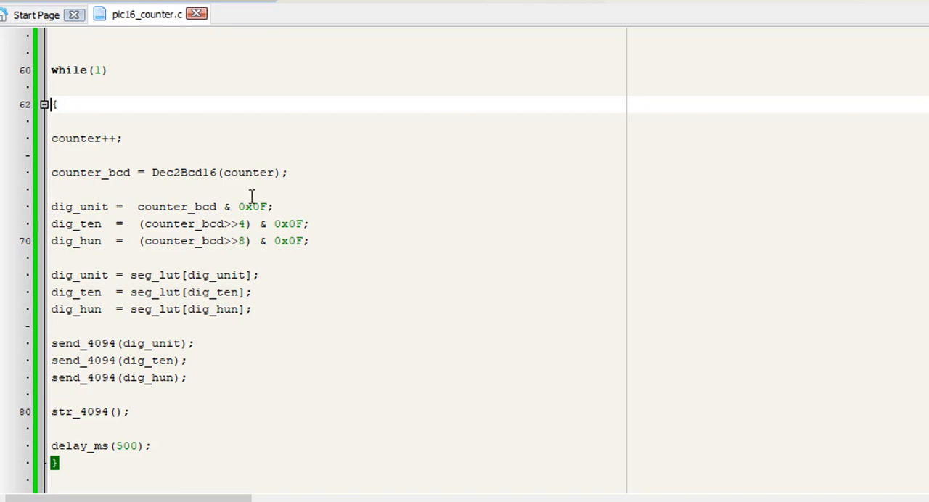
pyautogui.moveTo(358, 317)
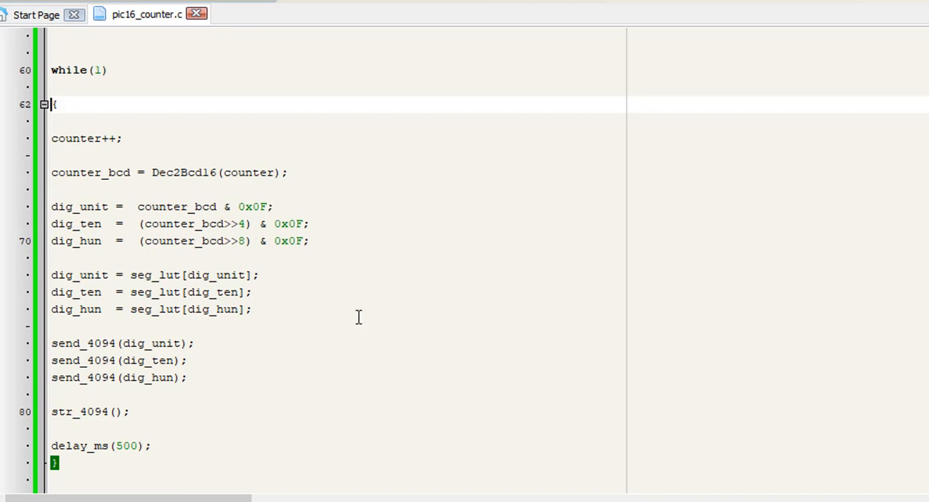
pyautogui.moveTo(186, 172)
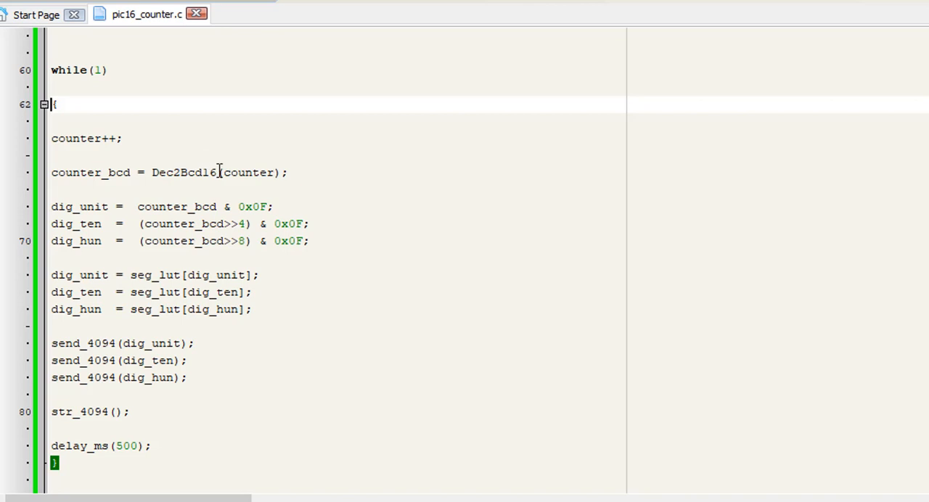
pyautogui.moveTo(80, 185)
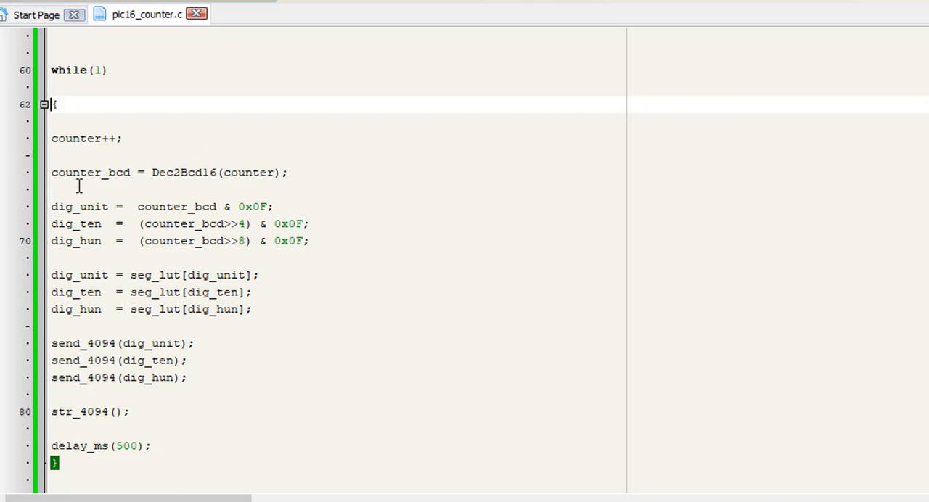
pyautogui.moveTo(285, 224)
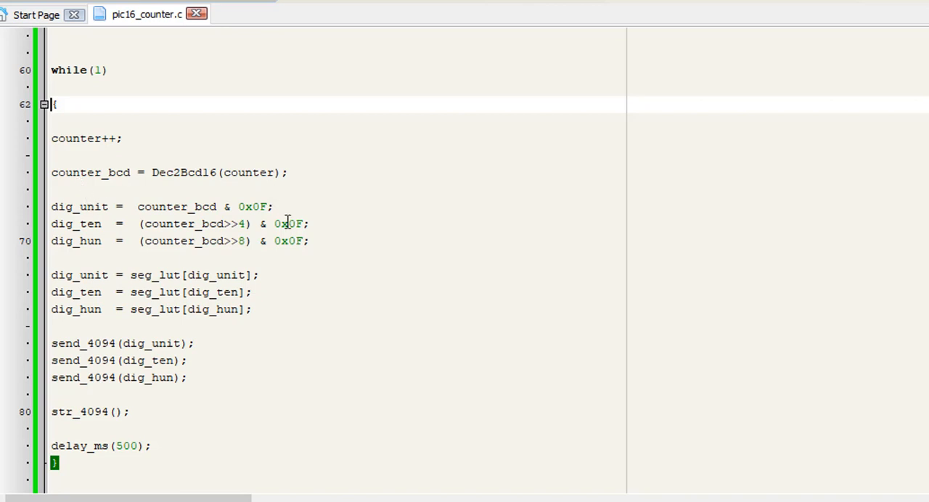
pyautogui.moveTo(332, 231)
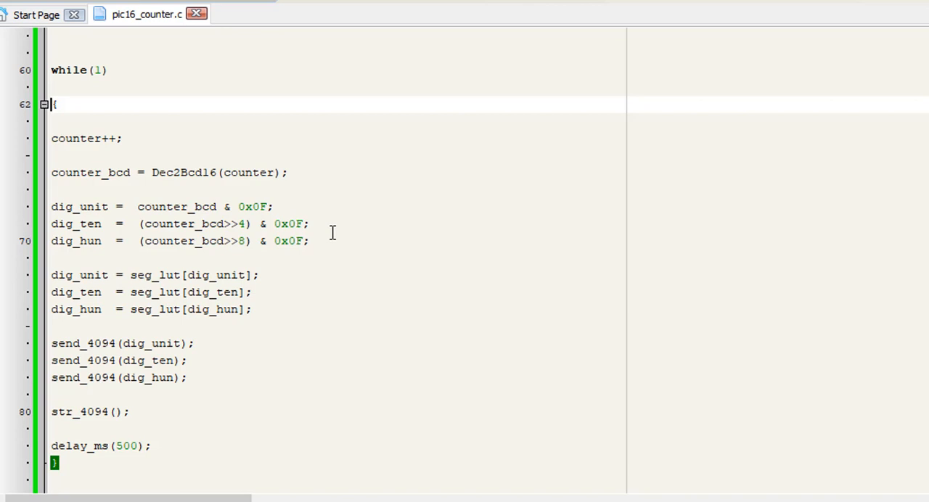
pyautogui.moveTo(71, 250)
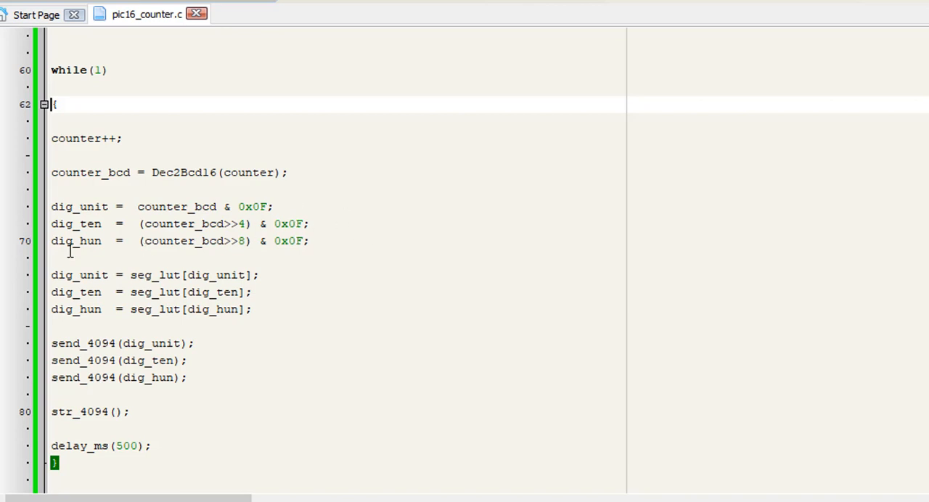
pyautogui.moveTo(191, 241)
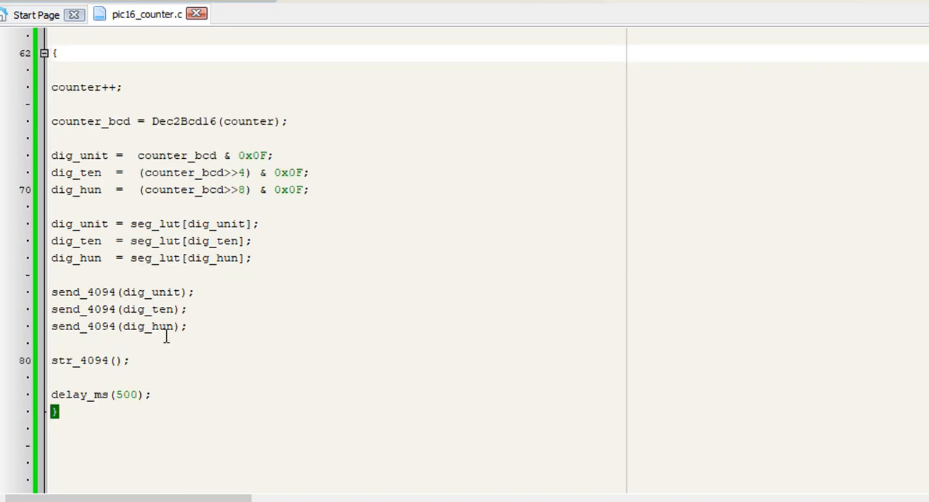
pyautogui.moveTo(247, 224)
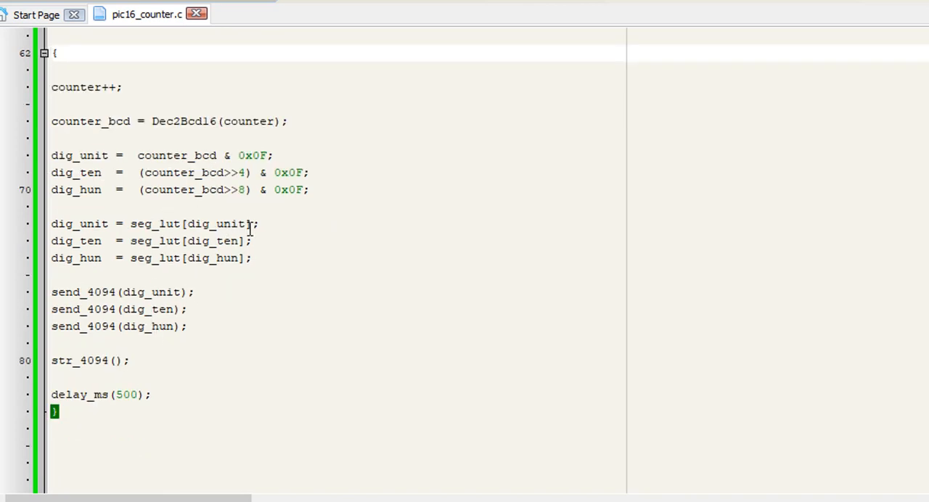
pyautogui.click(248, 258)
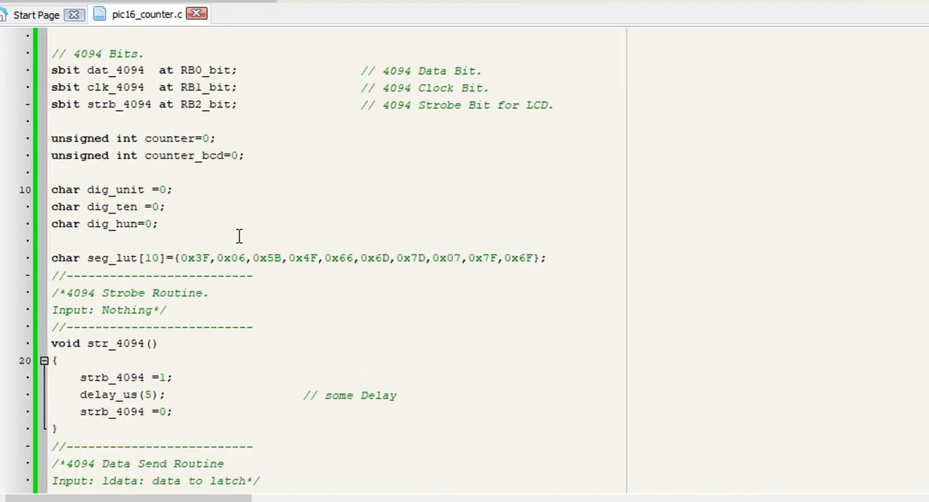
pyautogui.scroll(-3)
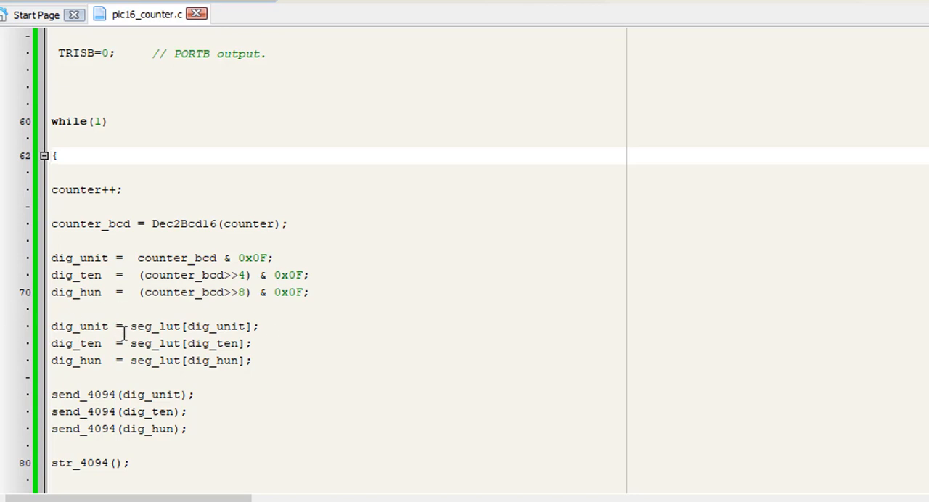
pyautogui.scroll(-3)
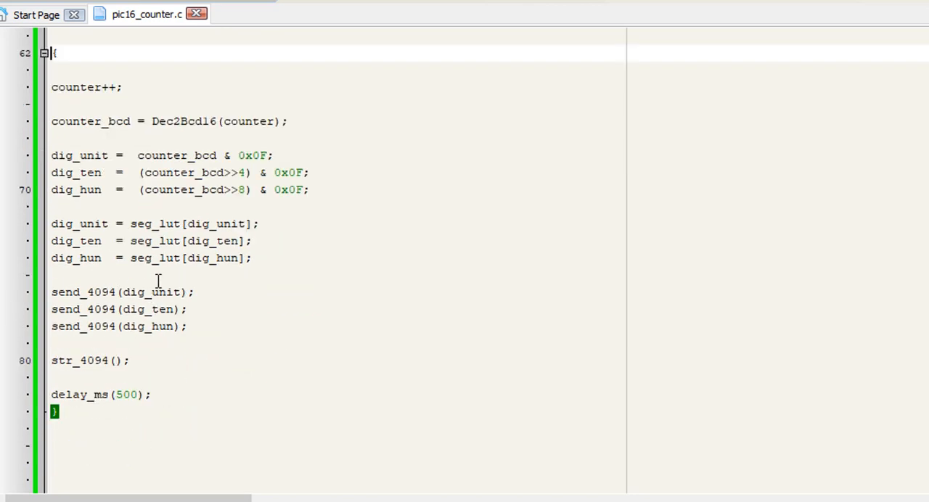
pyautogui.moveTo(167, 309)
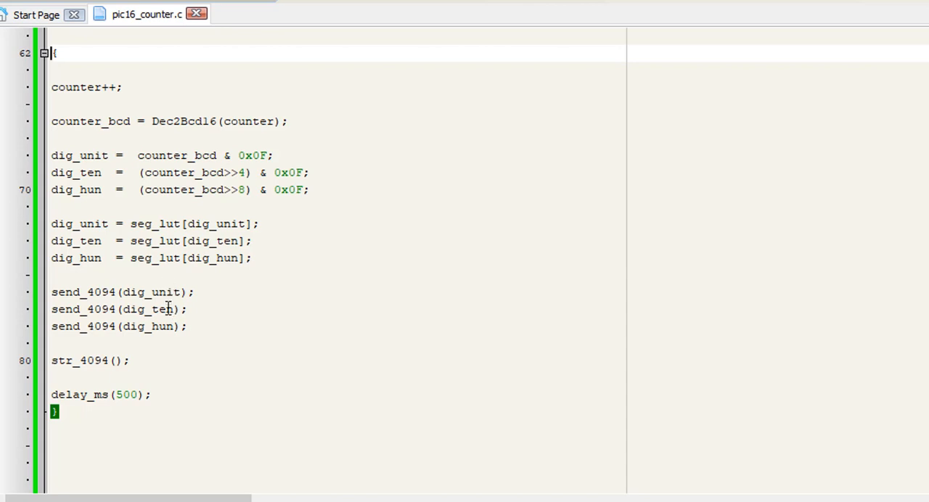
pyautogui.moveTo(155, 341)
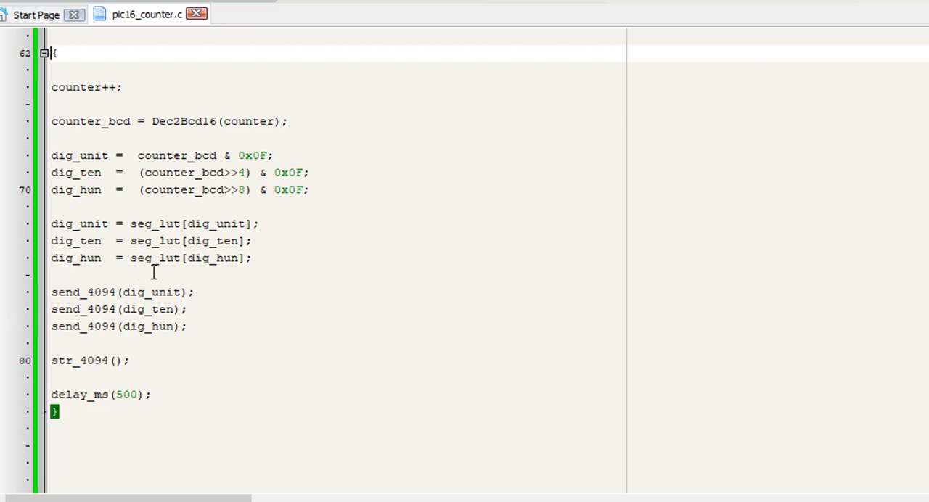
pyautogui.moveTo(296, 300)
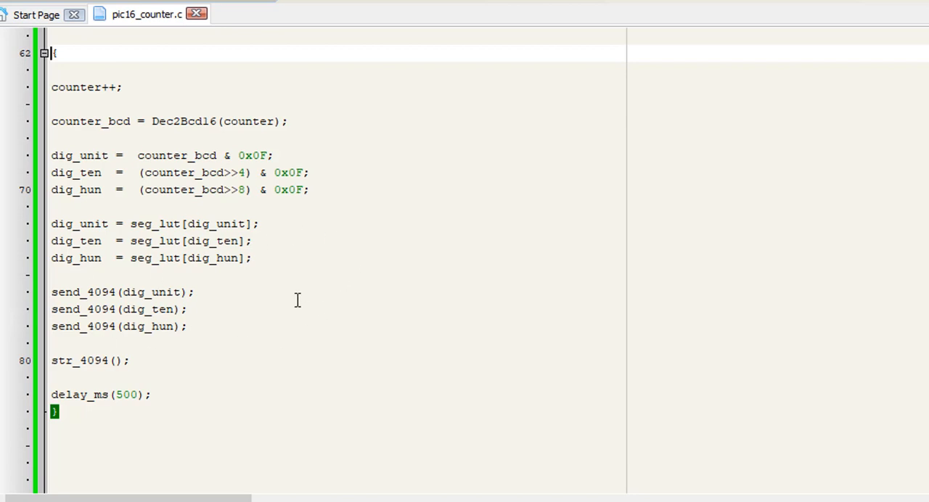
pyautogui.moveTo(238, 334)
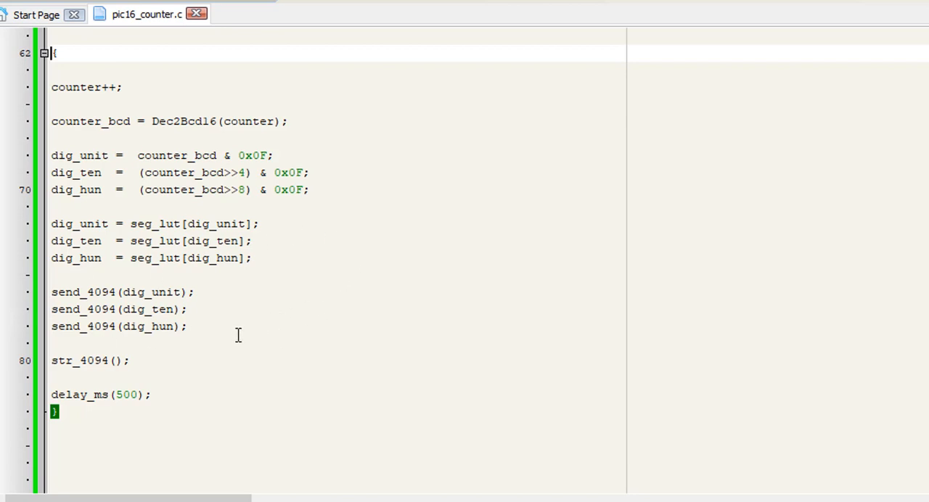
pyautogui.moveTo(130, 267)
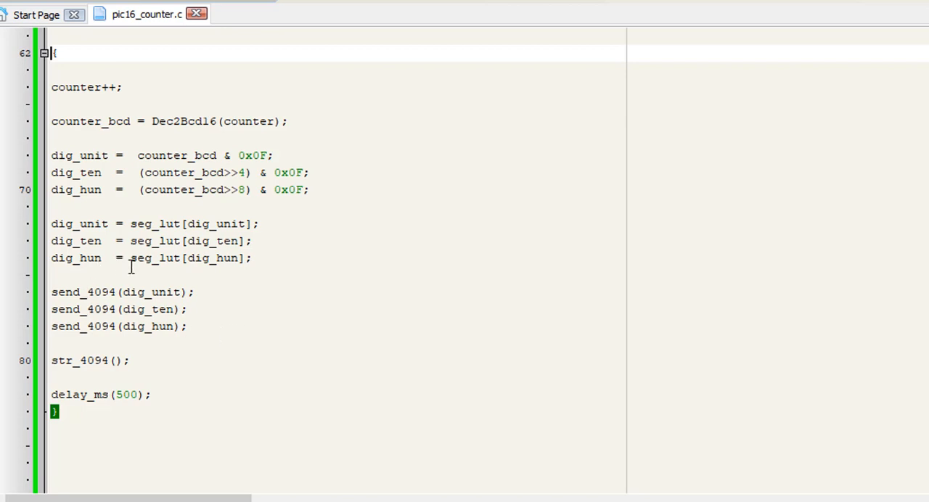
pyautogui.moveTo(142, 291)
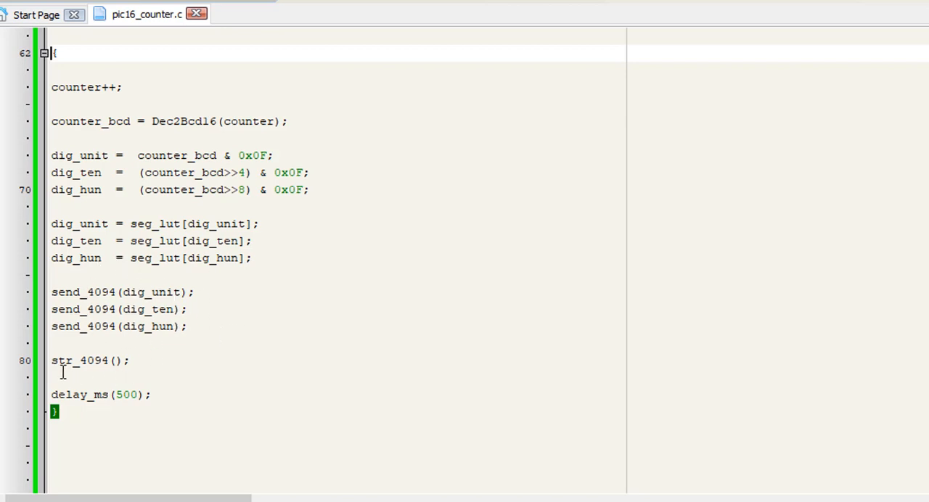
pyautogui.click(132, 361)
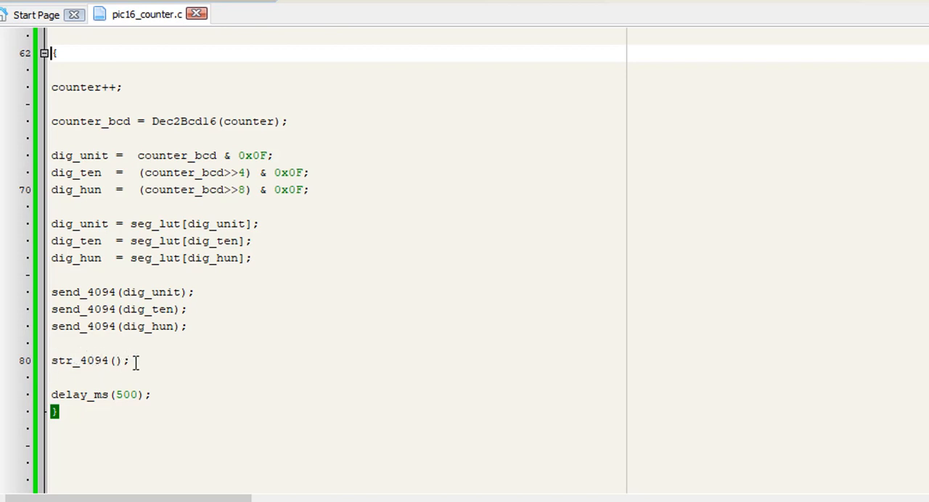
pyautogui.moveTo(190, 402)
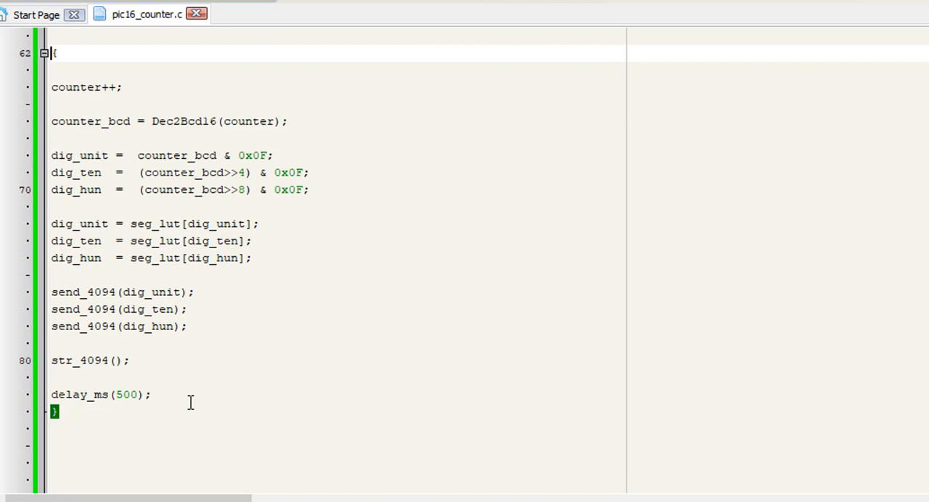
pyautogui.moveTo(93, 360)
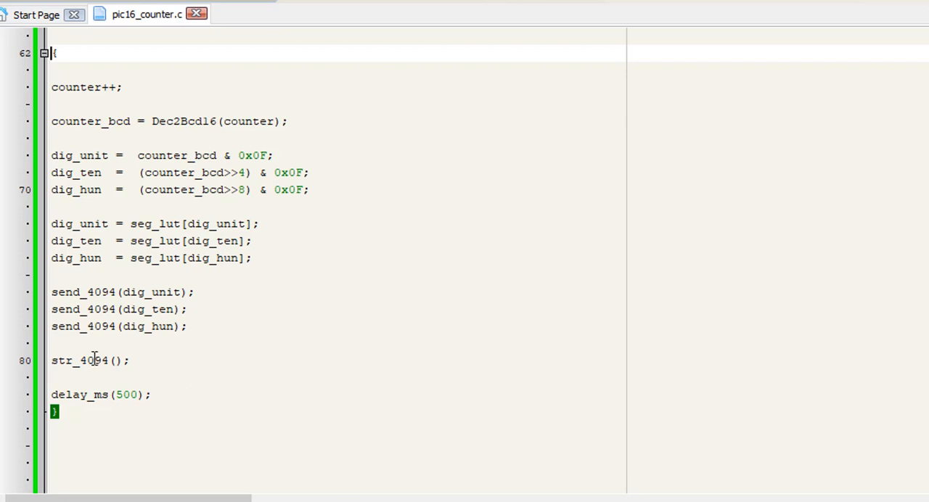
pyautogui.click(149, 394)
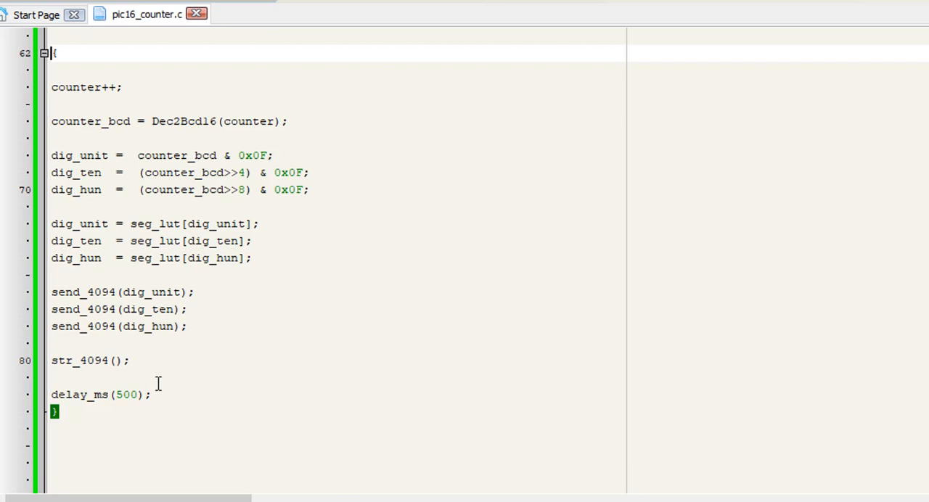
pyautogui.moveTo(159, 309)
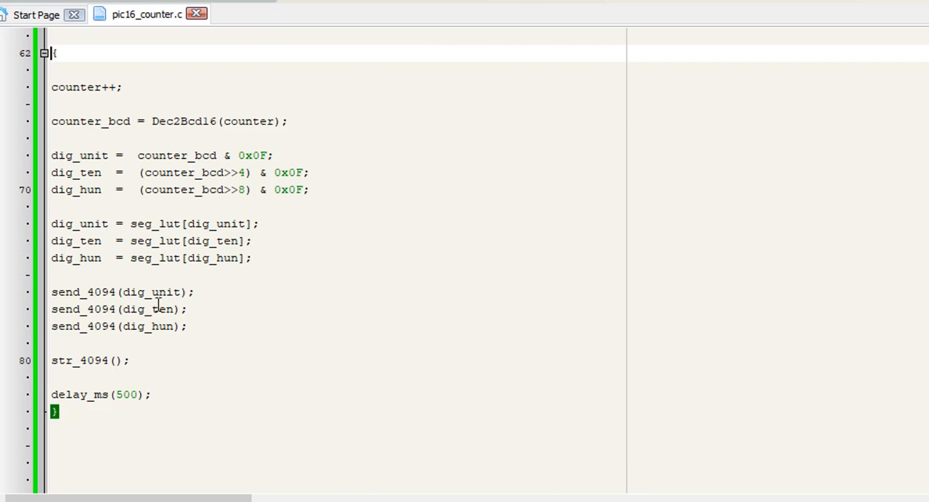
pyautogui.moveTo(181, 397)
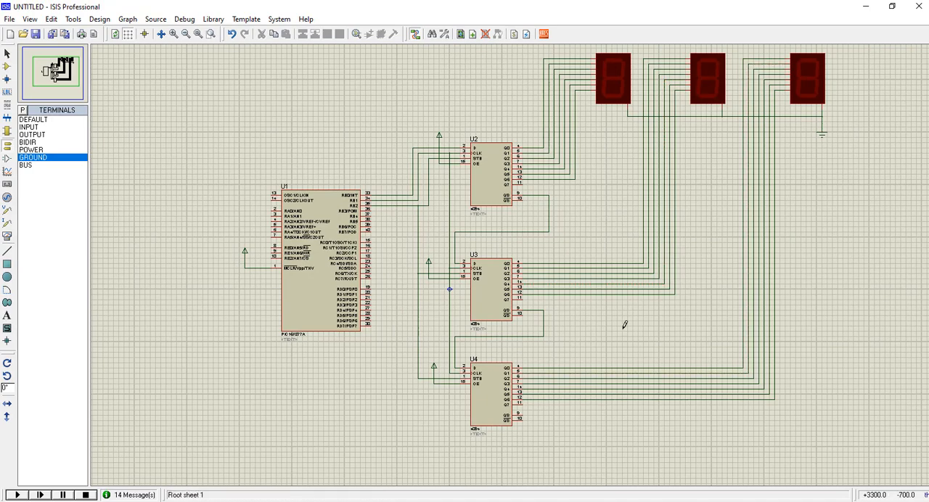
# Inspect wiring between PIC16F877A U1, latches U2–U4 and the seven-segment displays.
pyautogui.click(612, 80)
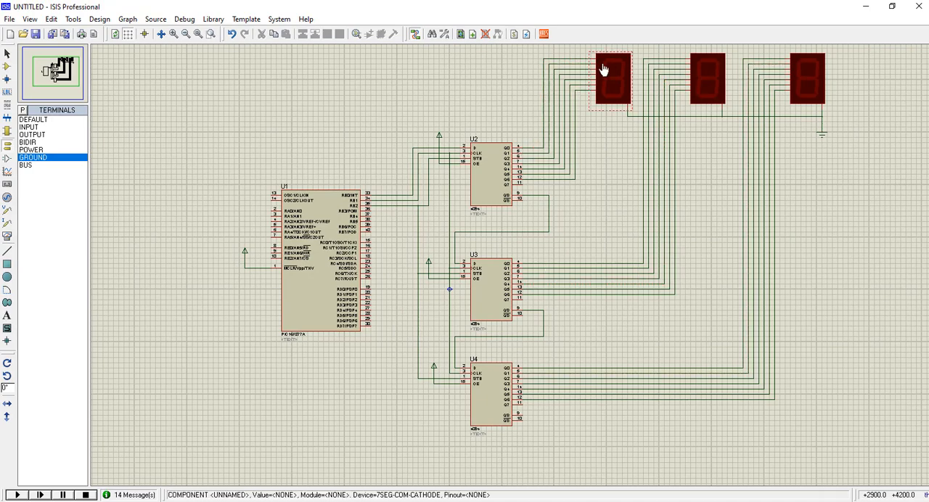
pyautogui.click(704, 79)
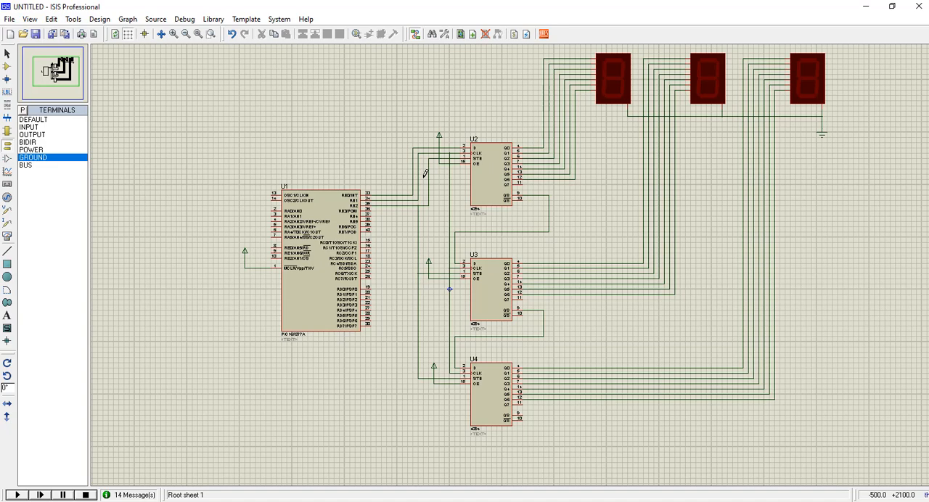
pyautogui.moveTo(438, 178)
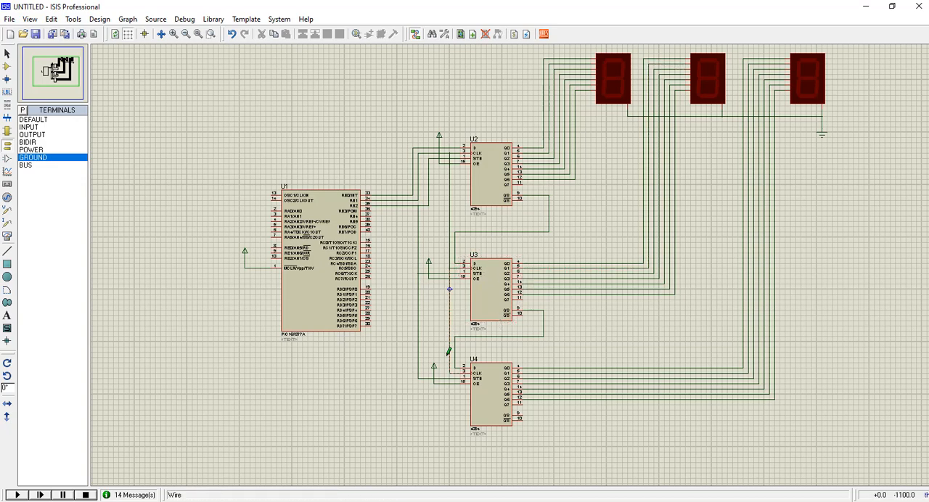
pyautogui.click(493, 392)
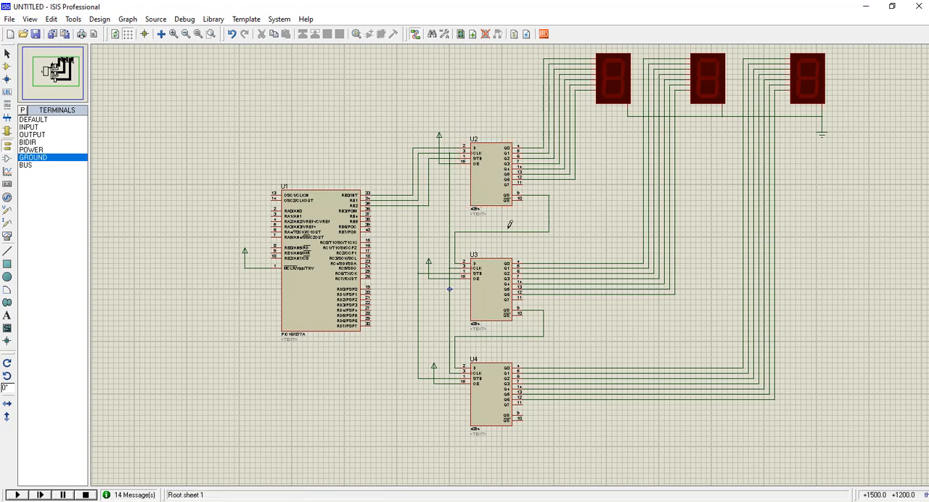
pyautogui.moveTo(377, 304)
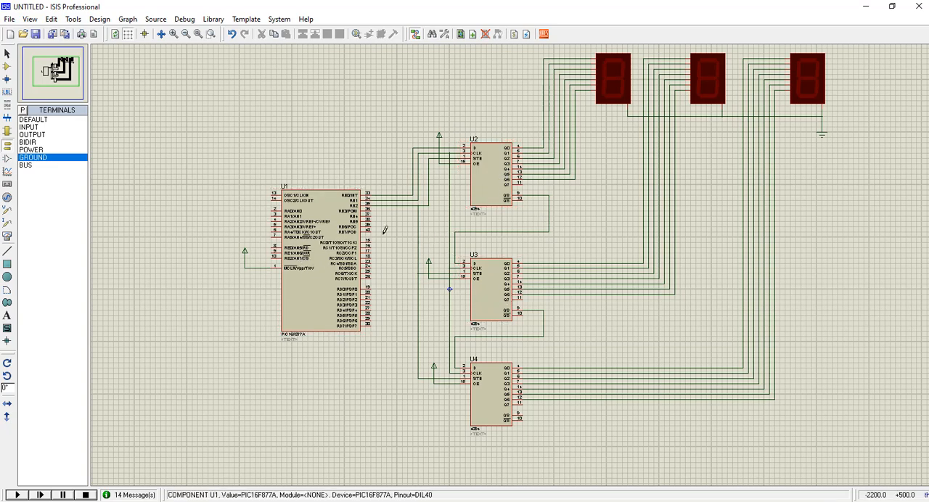
pyautogui.click(492, 174)
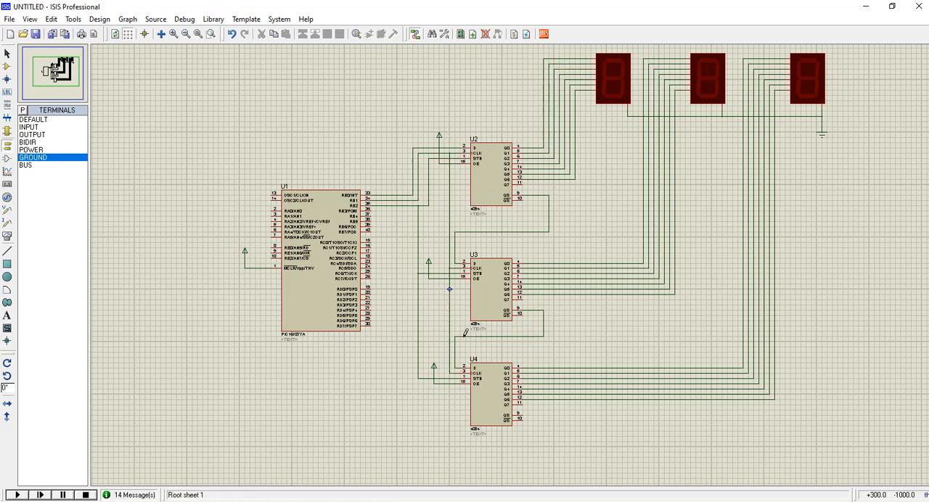
pyautogui.click(805, 78)
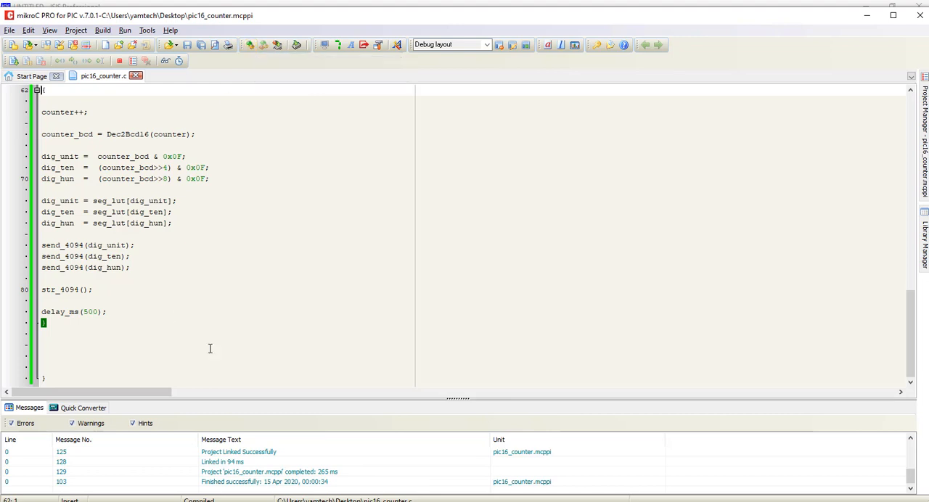
pyautogui.moveTo(577, 493)
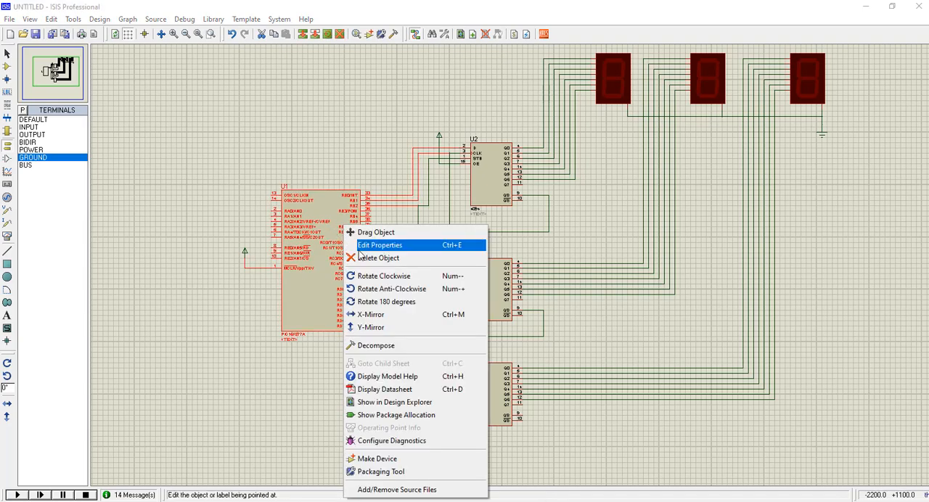
# Load pic16_counter.hex as U1's Program File and apply the properties.
pyautogui.click(380, 245)
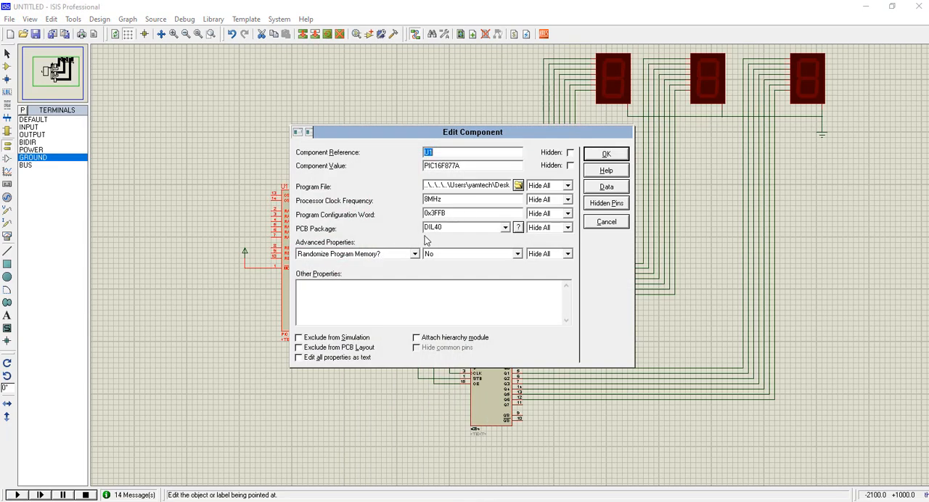
pyautogui.click(518, 185)
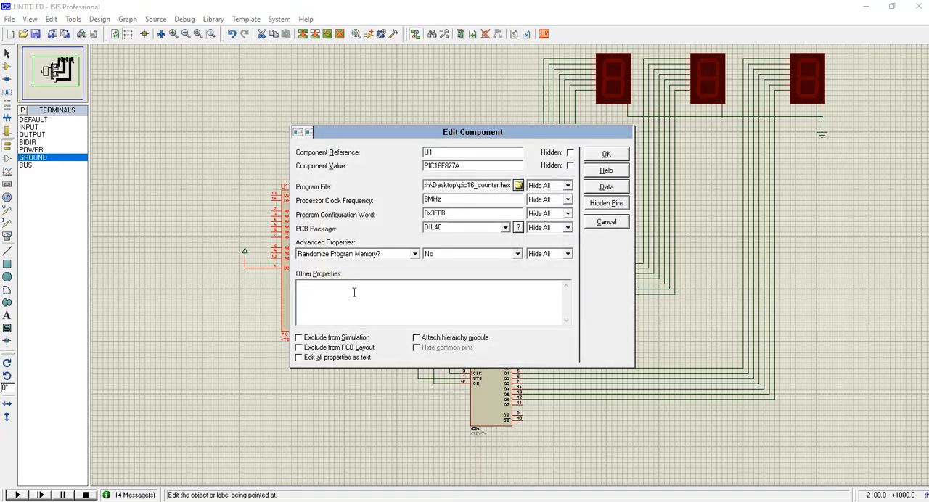
pyautogui.click(605, 153)
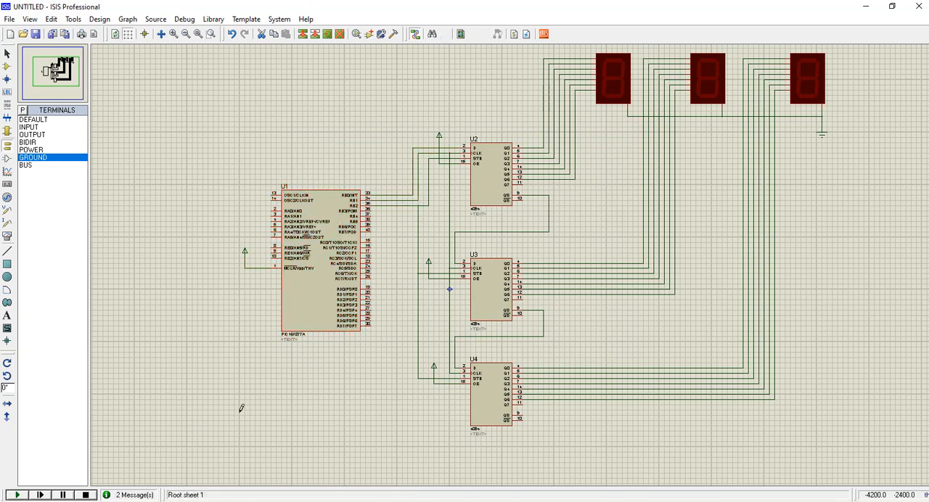
# Run the simulation so the three displays count upward.
pyautogui.click(16, 494)
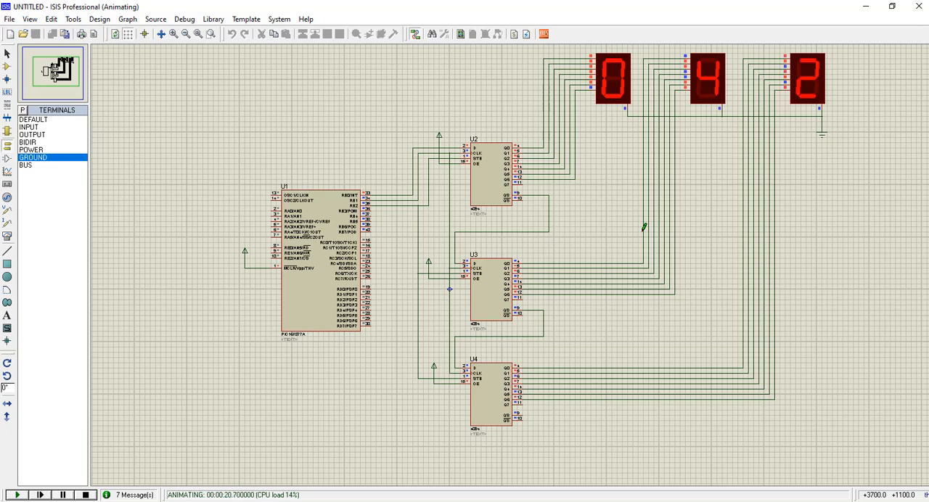
pyautogui.moveTo(625, 231)
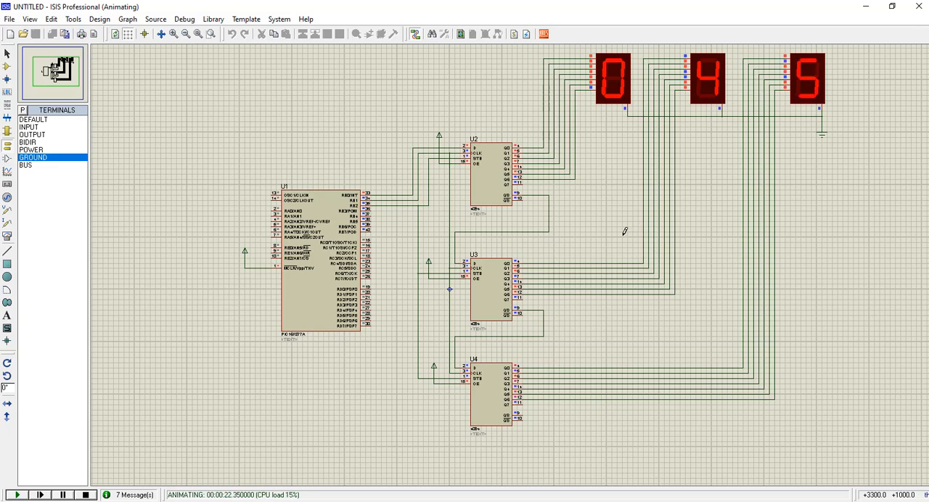